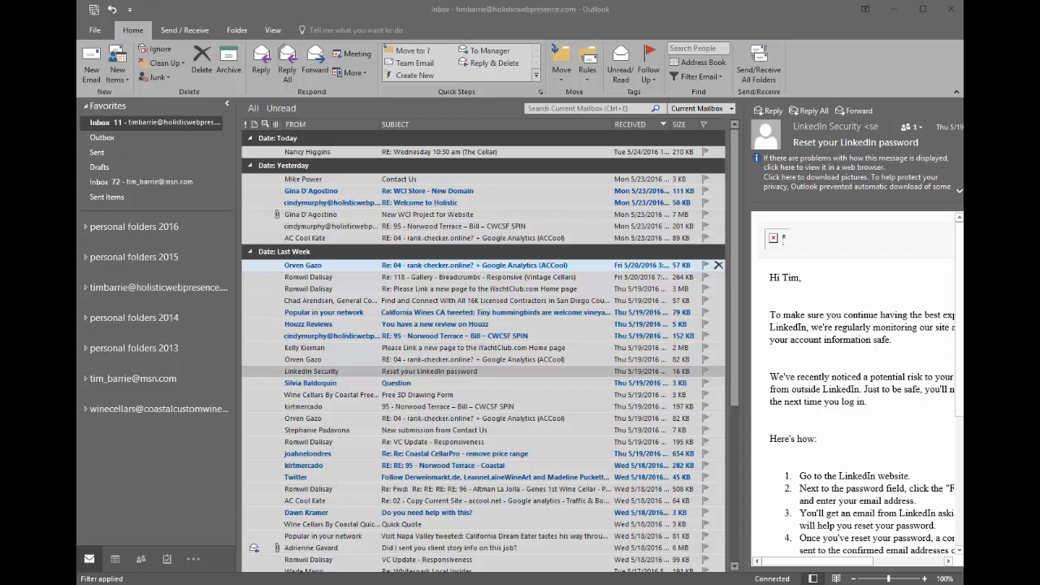
pyautogui.moveTo(578, 34)
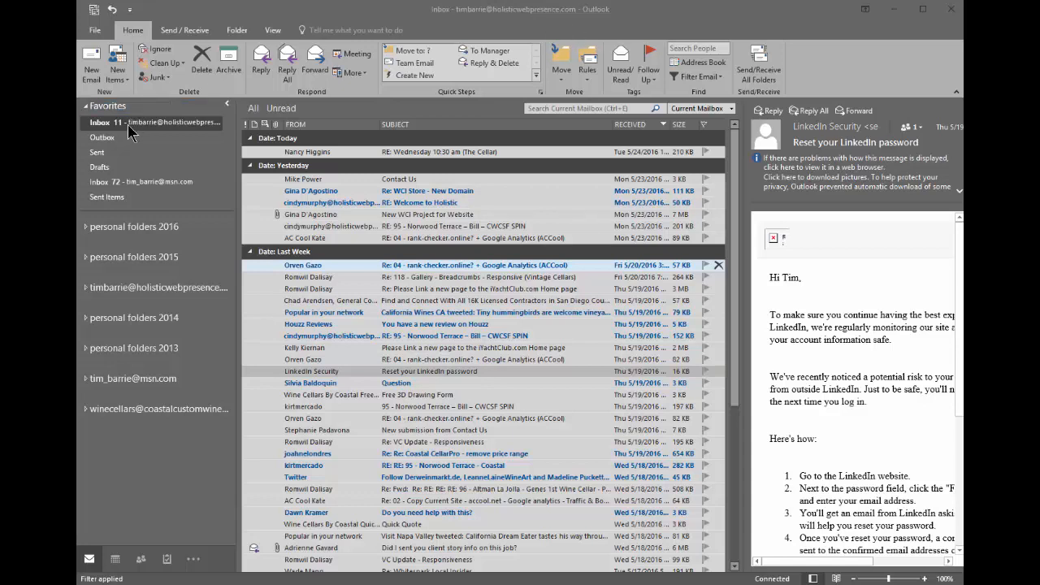
pyautogui.moveTo(193, 136)
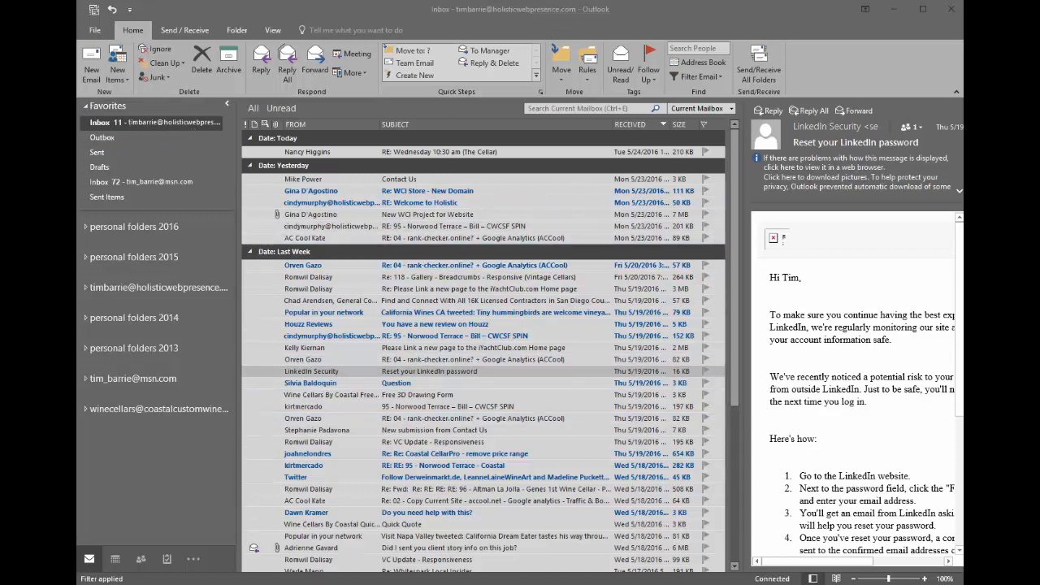
pyautogui.moveTo(495, 359)
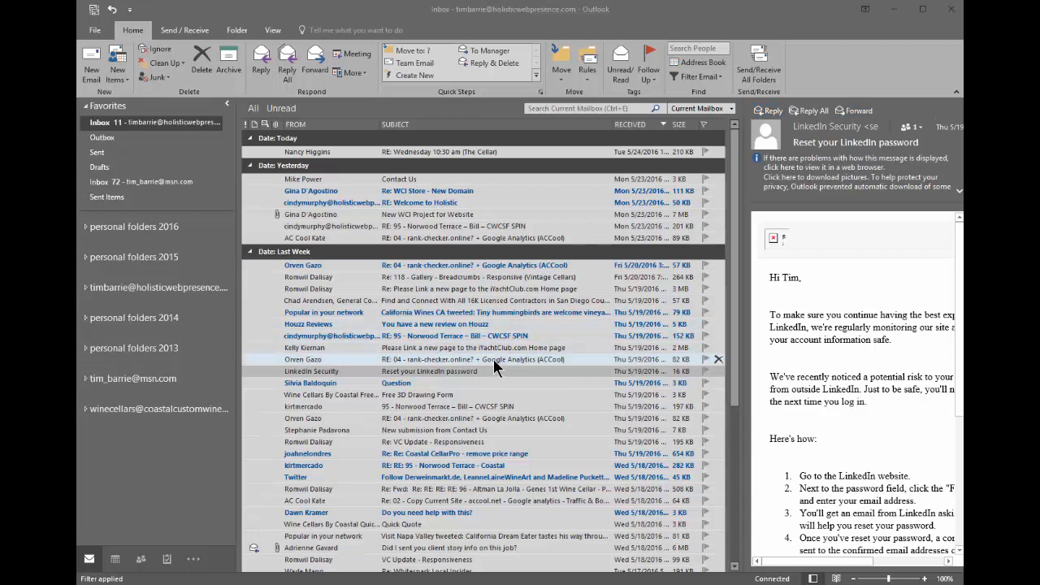
pyautogui.moveTo(487, 382)
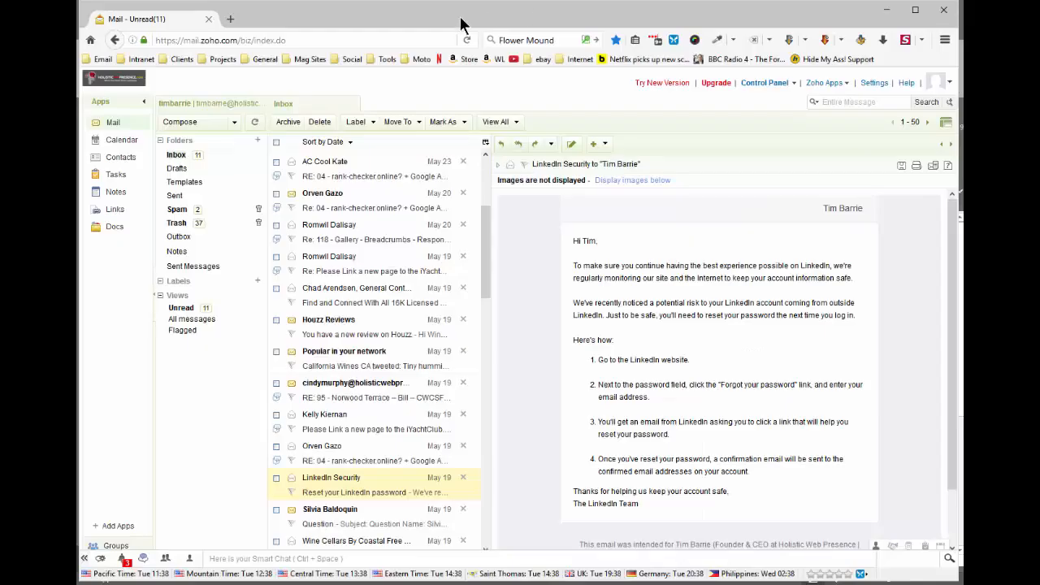
pyautogui.moveTo(449, 473)
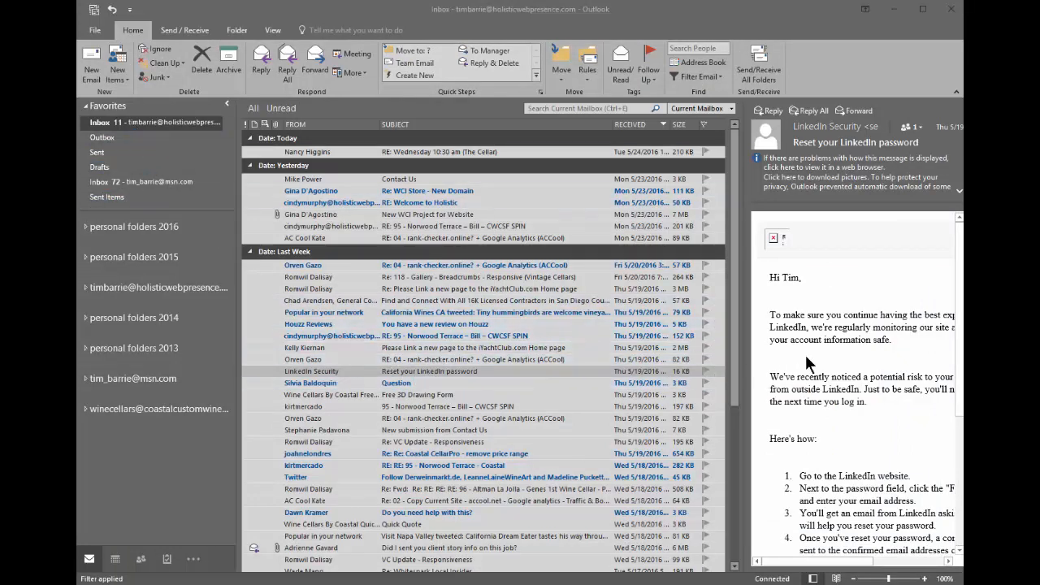
pyautogui.moveTo(869, 386)
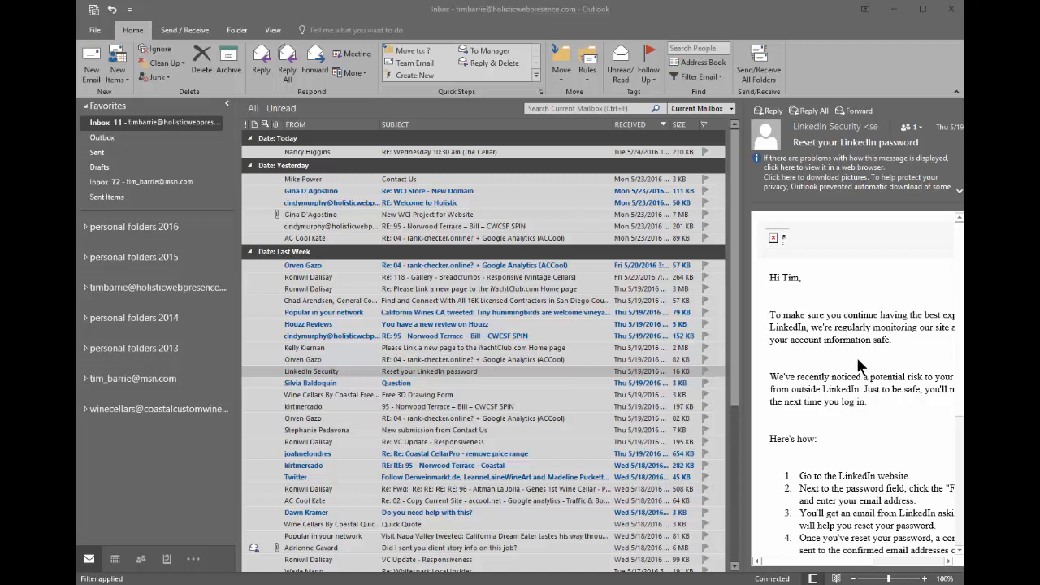
pyautogui.click(487, 382)
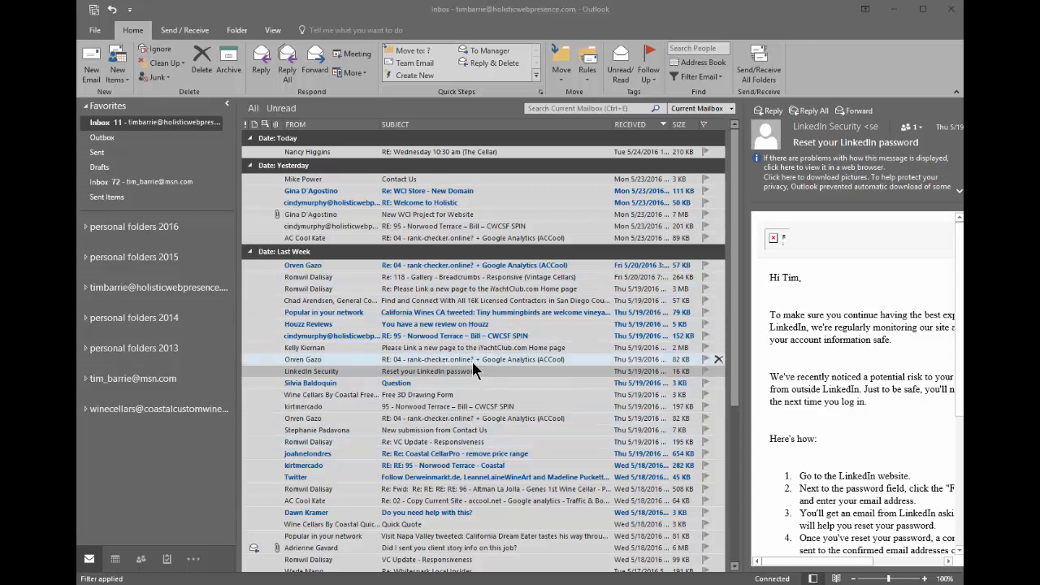
pyautogui.moveTo(429, 372)
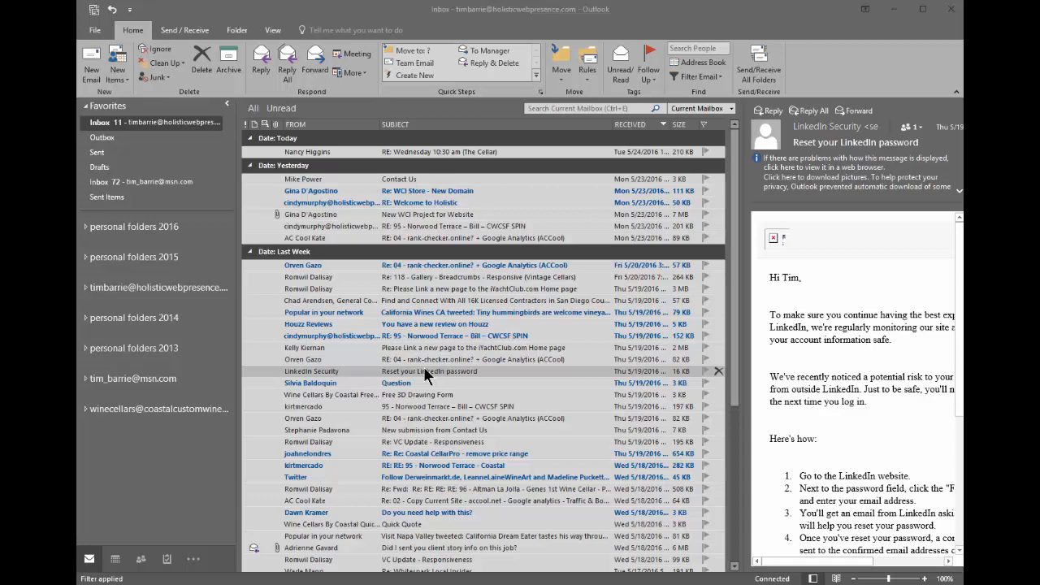
pyautogui.moveTo(117, 244)
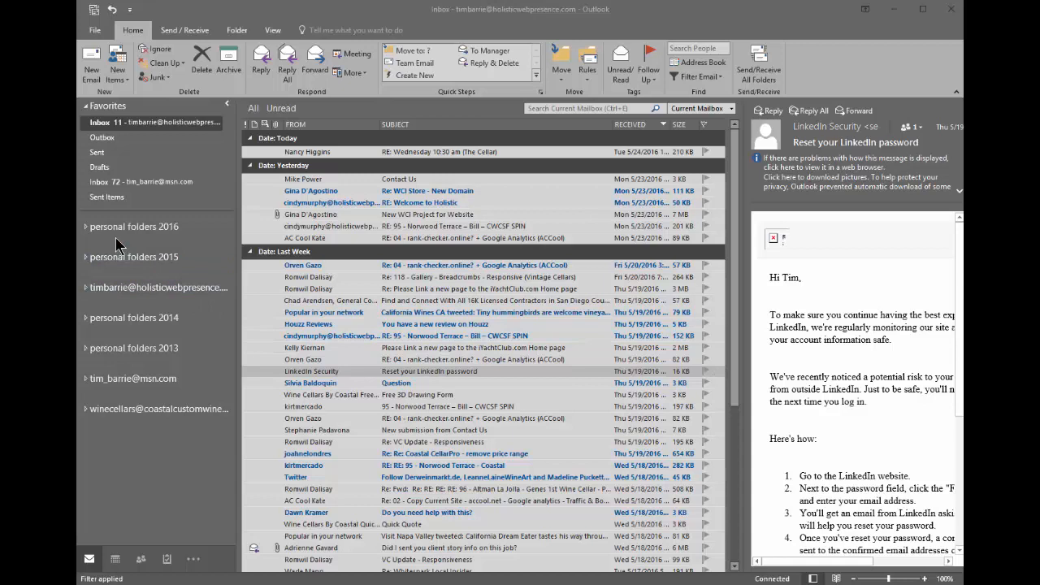
pyautogui.click(102, 137)
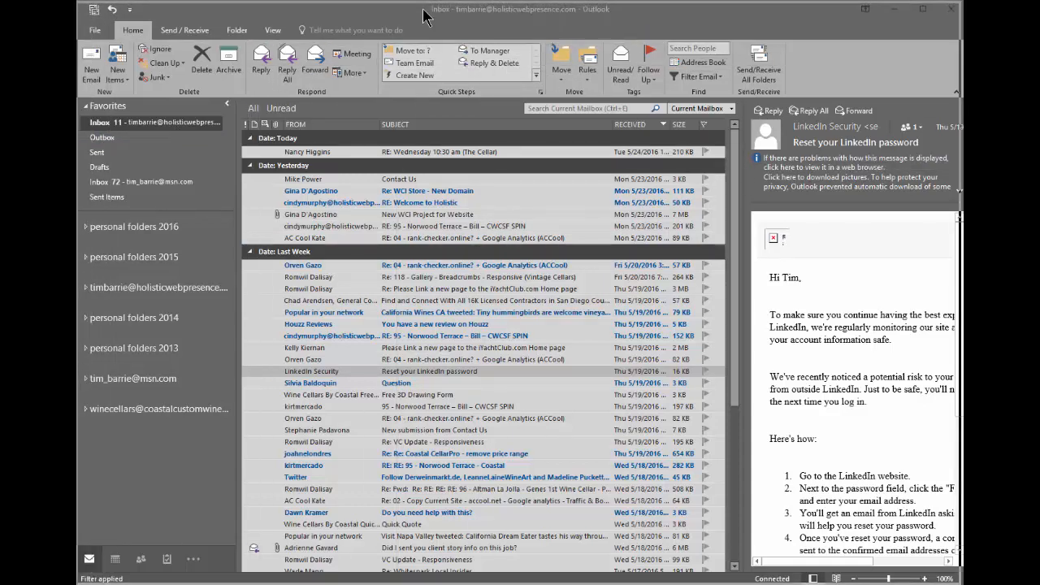
# - Expand personal folders 2016 and file the LinkedIn Security email into a - pending
pyautogui.click(134, 226)
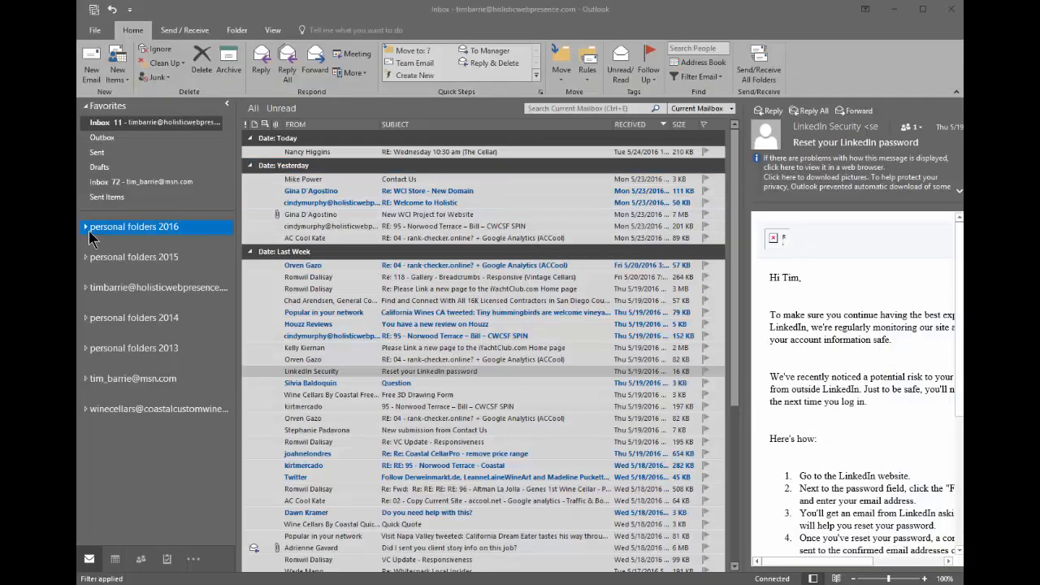
pyautogui.click(86, 227)
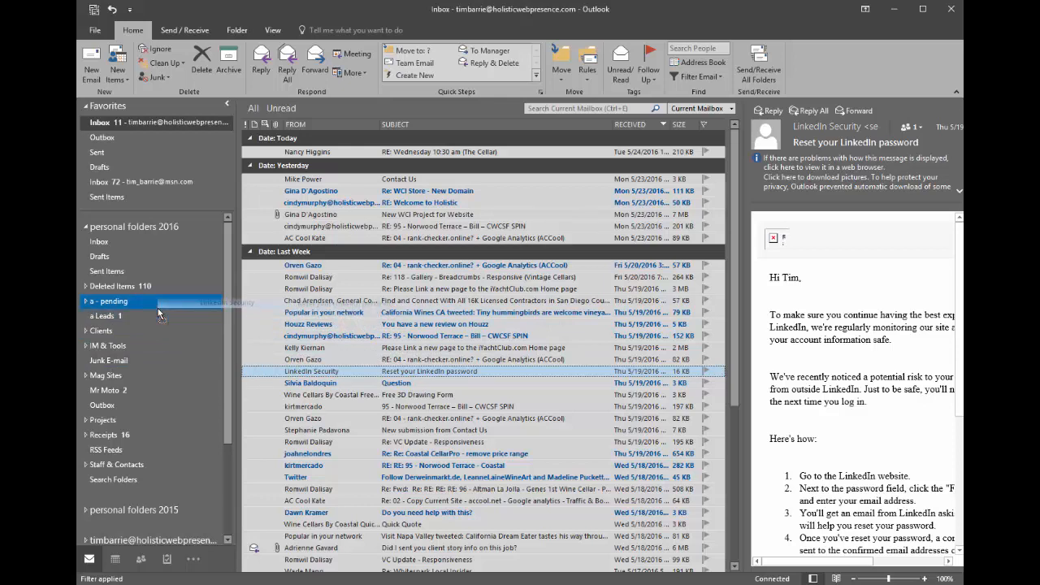
pyautogui.click(85, 300)
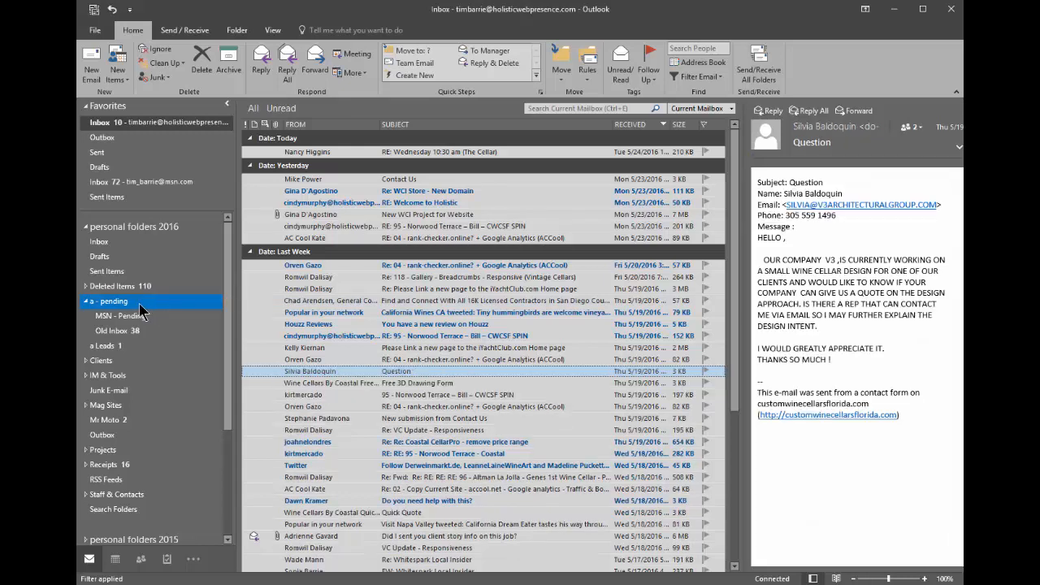
# - Check that the LinkedIn email arrived in a - pending, then go back to the account inbox
pyautogui.click(113, 300)
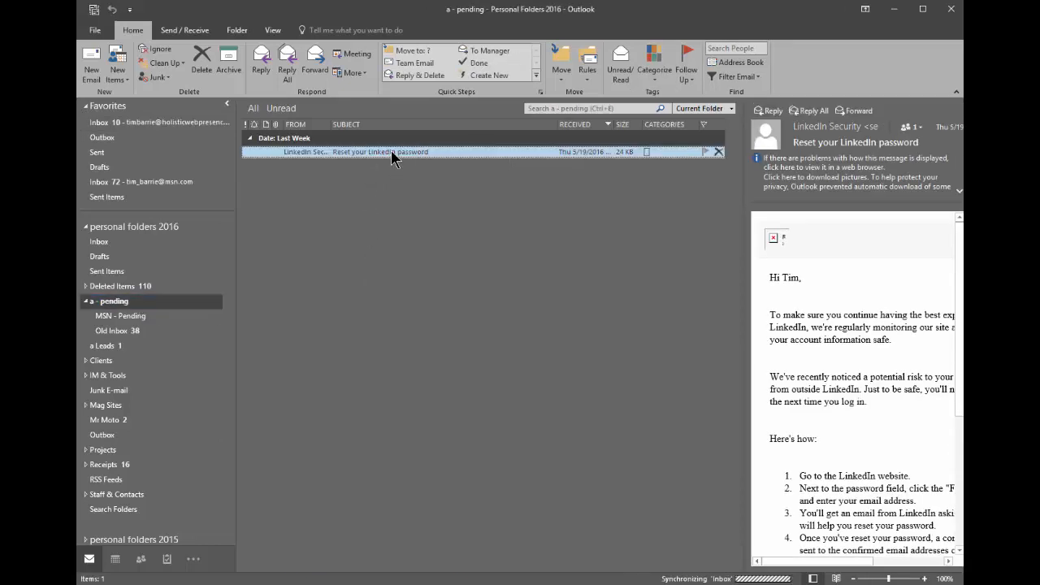
pyautogui.click(120, 315)
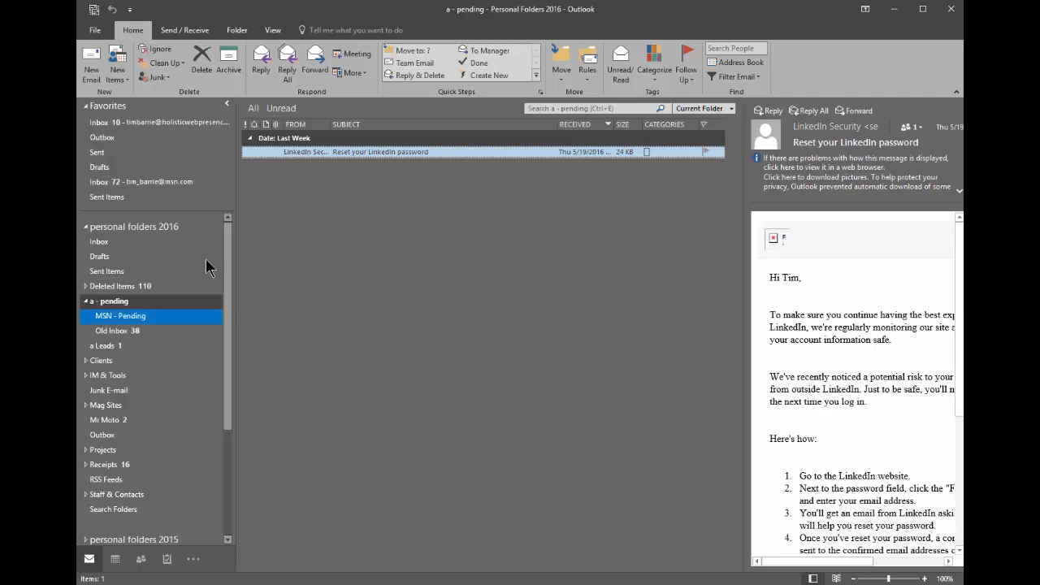
pyautogui.click(146, 121)
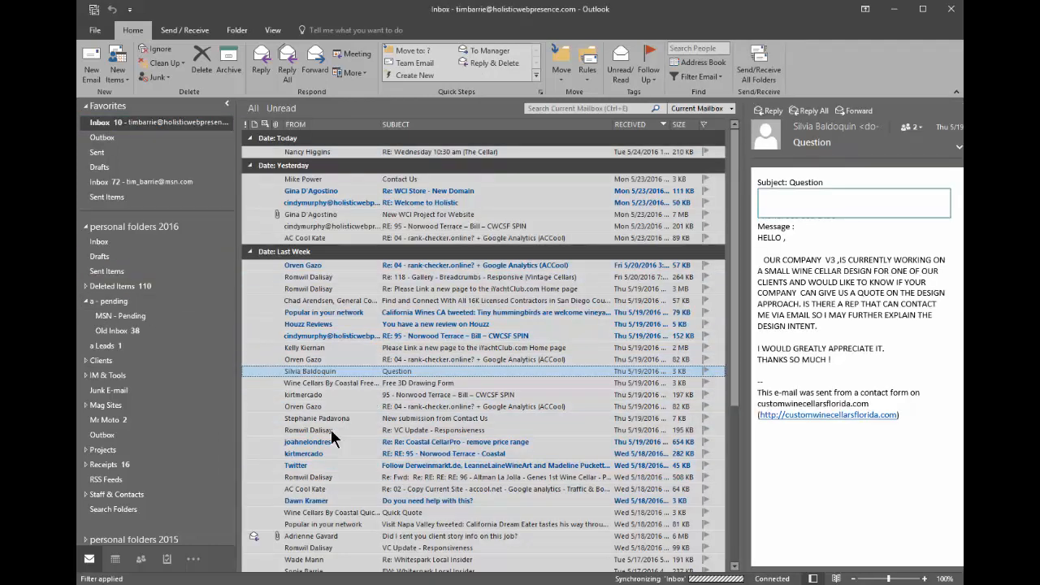
pyautogui.click(98, 256)
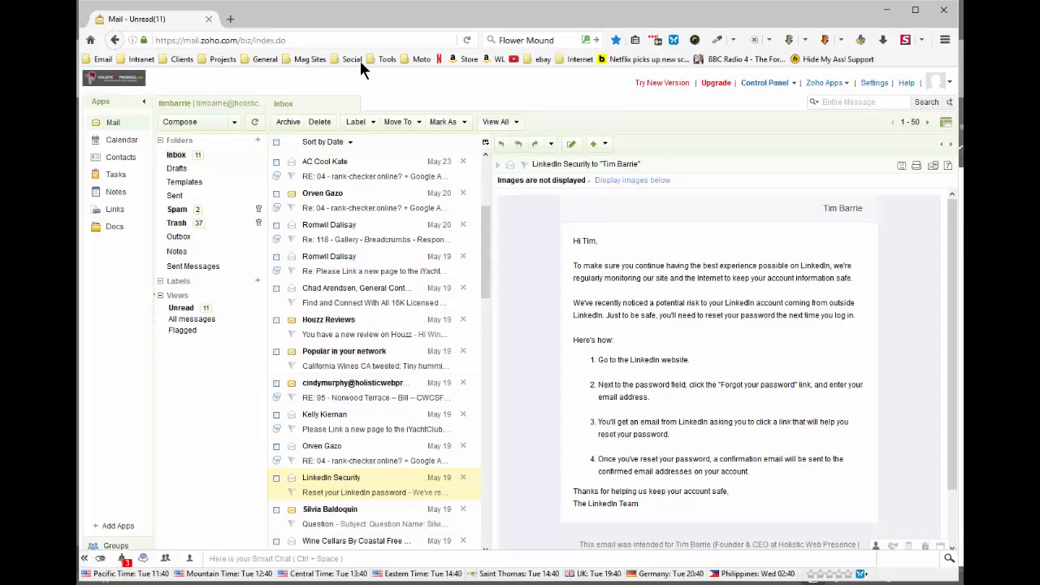
pyautogui.moveTo(475, 73)
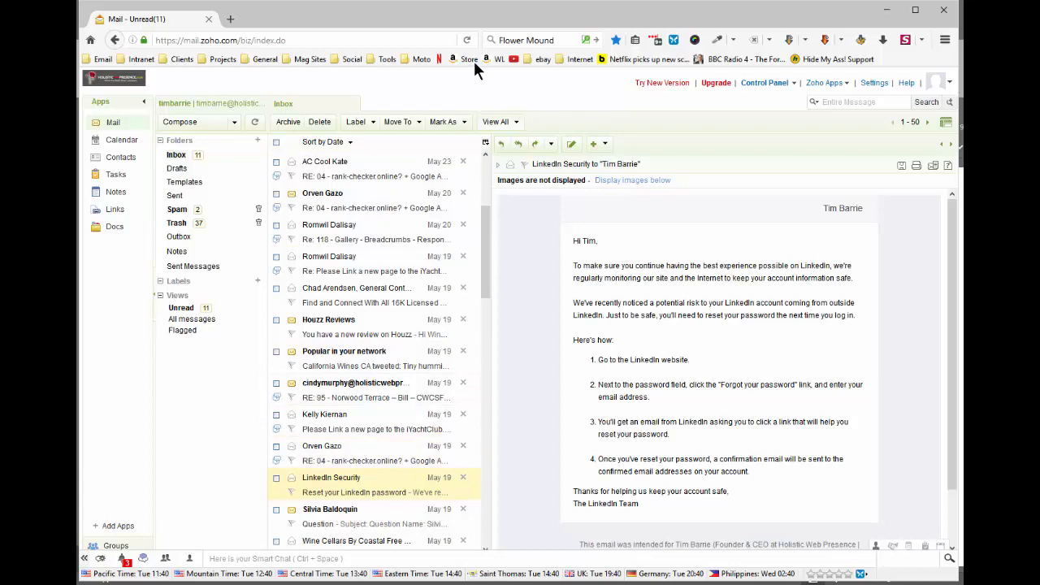
pyautogui.moveTo(468, 40)
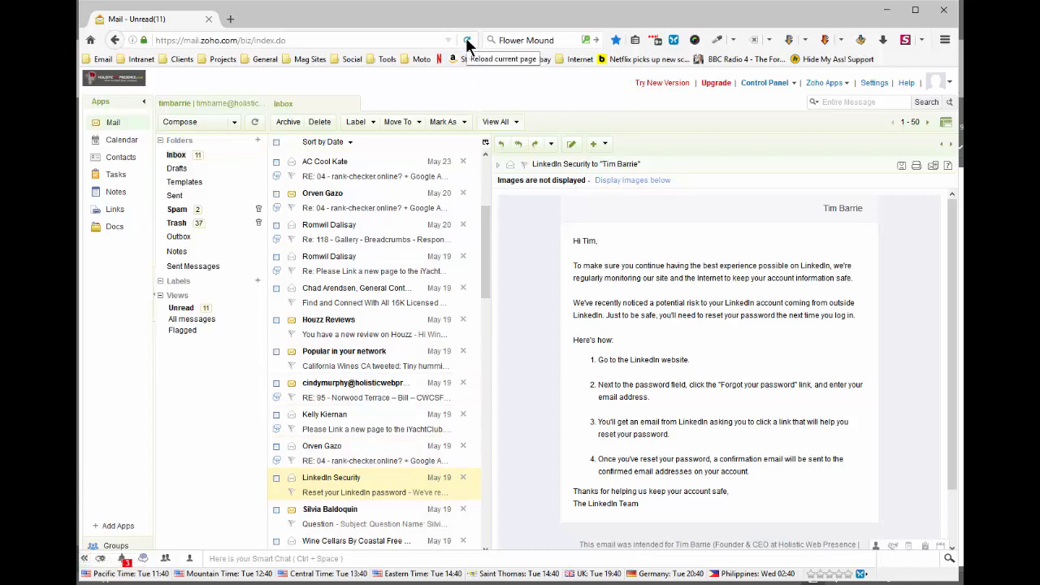
# - Reload Zoho Mail and scroll the inbox to confirm the LinkedIn password-reset email is gone
pyautogui.click(467, 40)
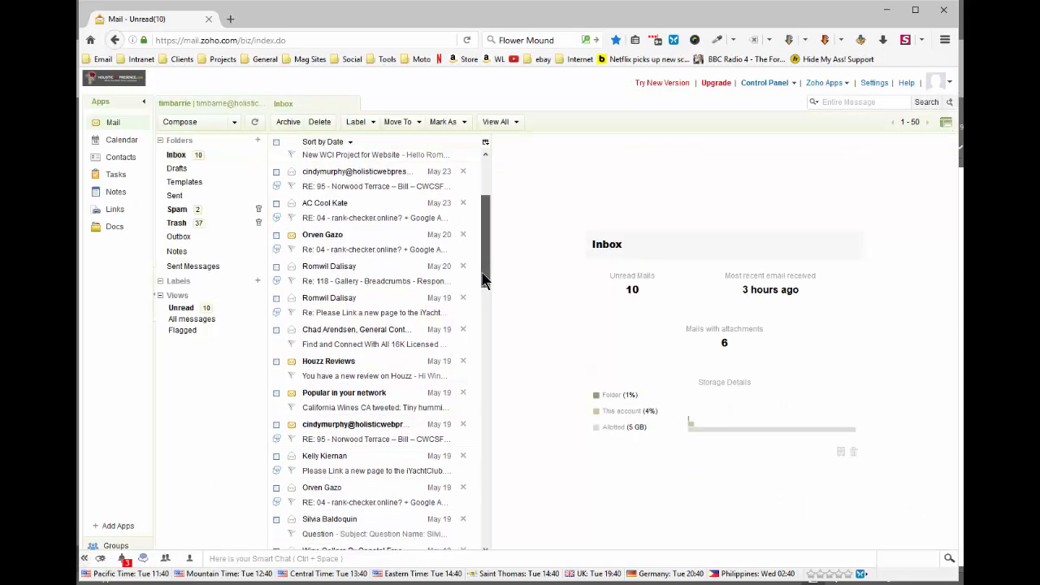
pyautogui.scroll(-3)
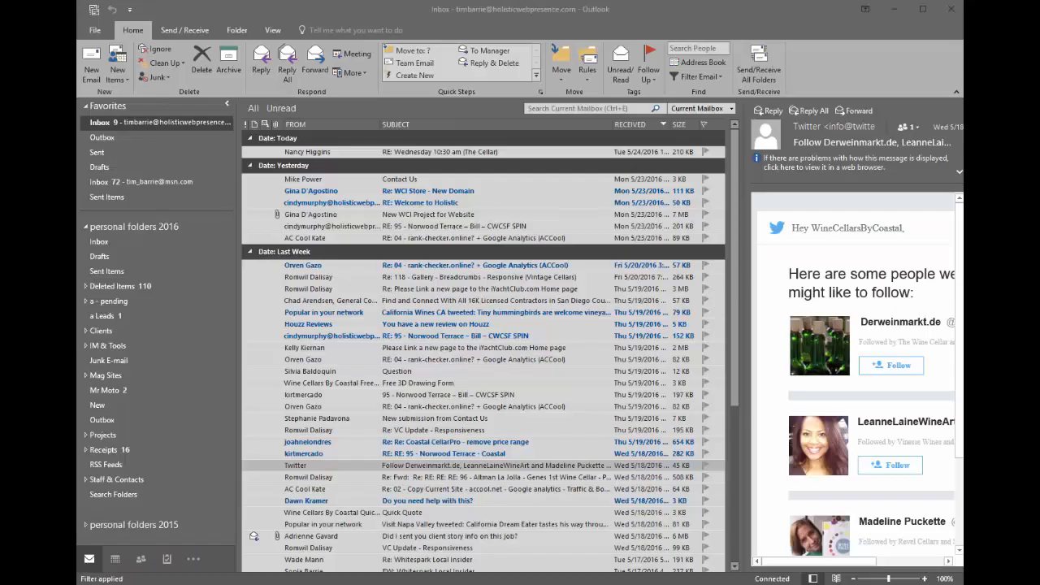
pyautogui.moveTo(828, 397)
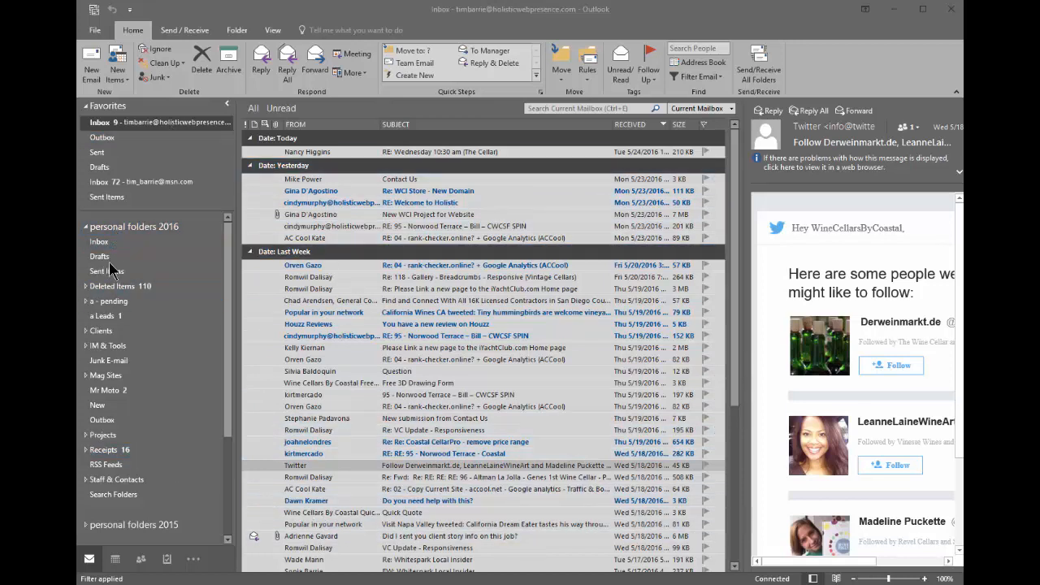
# - Collapse Favorites, browse the IMAP account's folders, then re-expand personal folders 2016
pyautogui.click(102, 137)
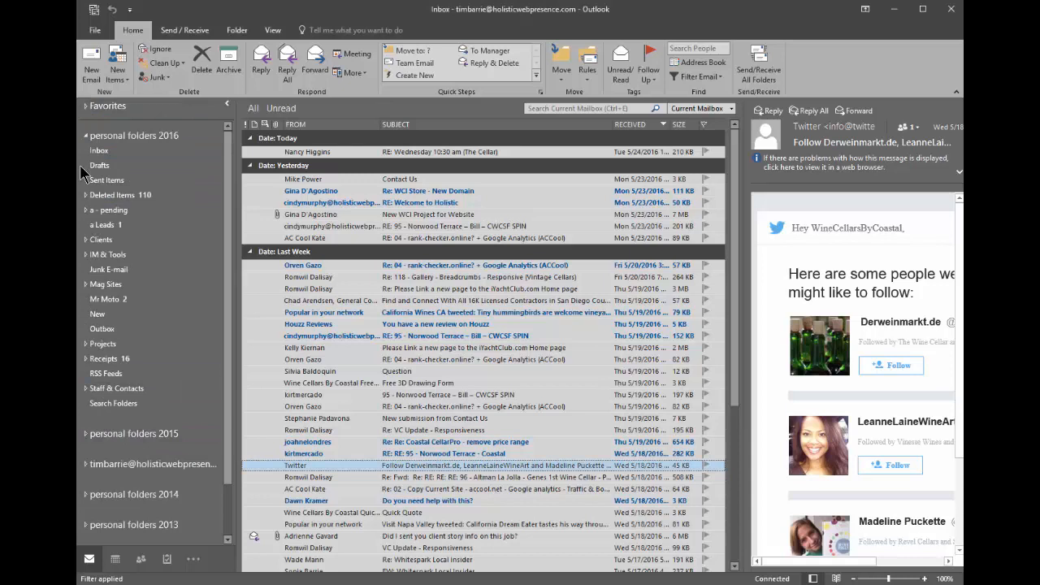
pyautogui.click(86, 136)
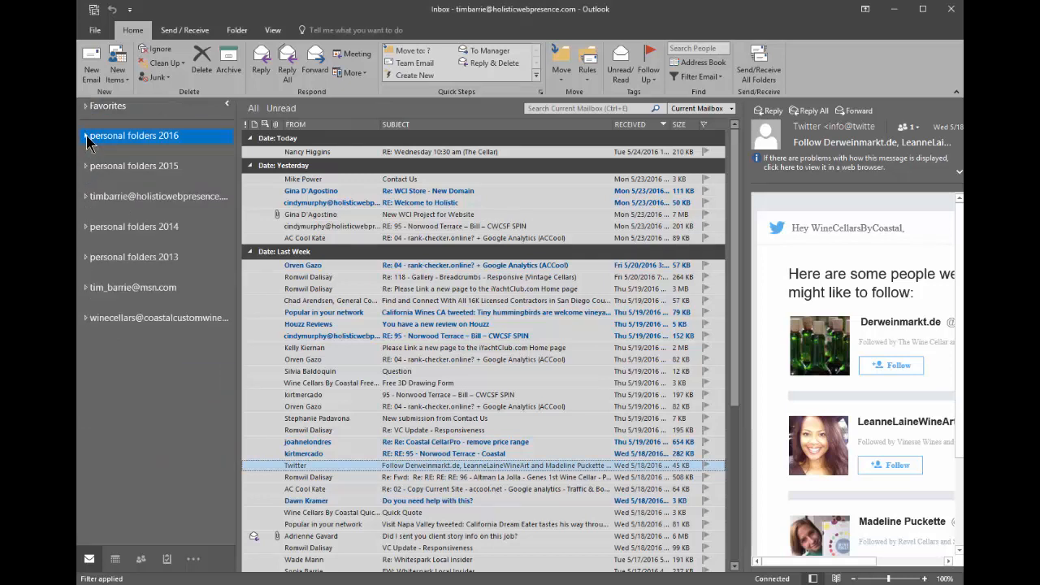
pyautogui.click(159, 197)
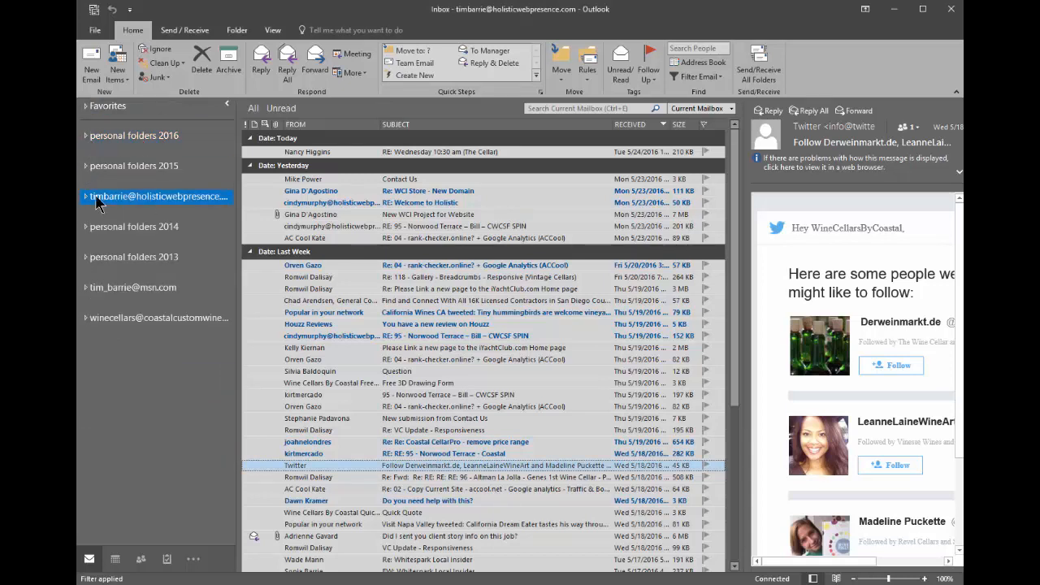
pyautogui.click(85, 196)
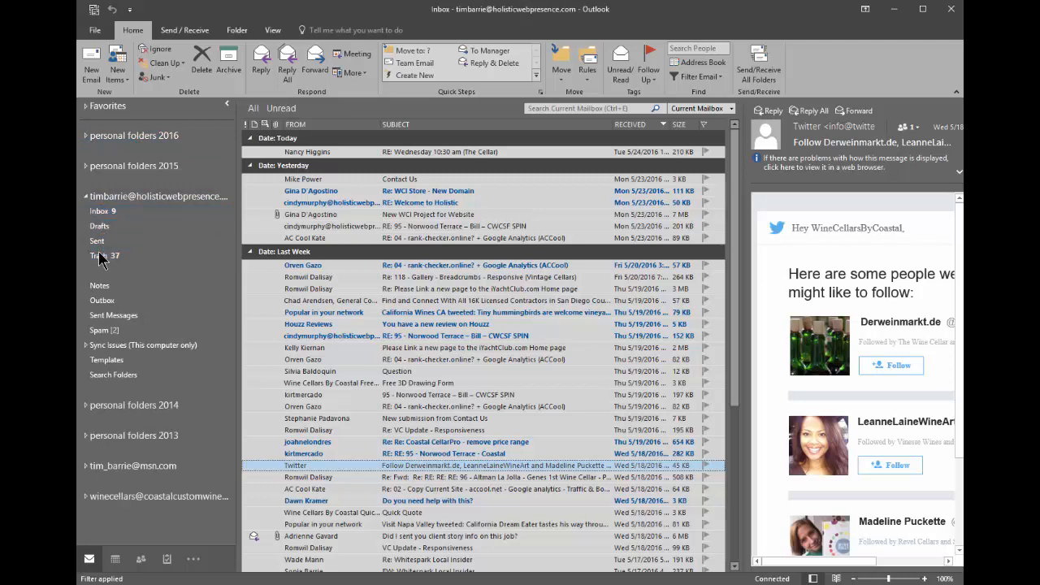
pyautogui.click(99, 226)
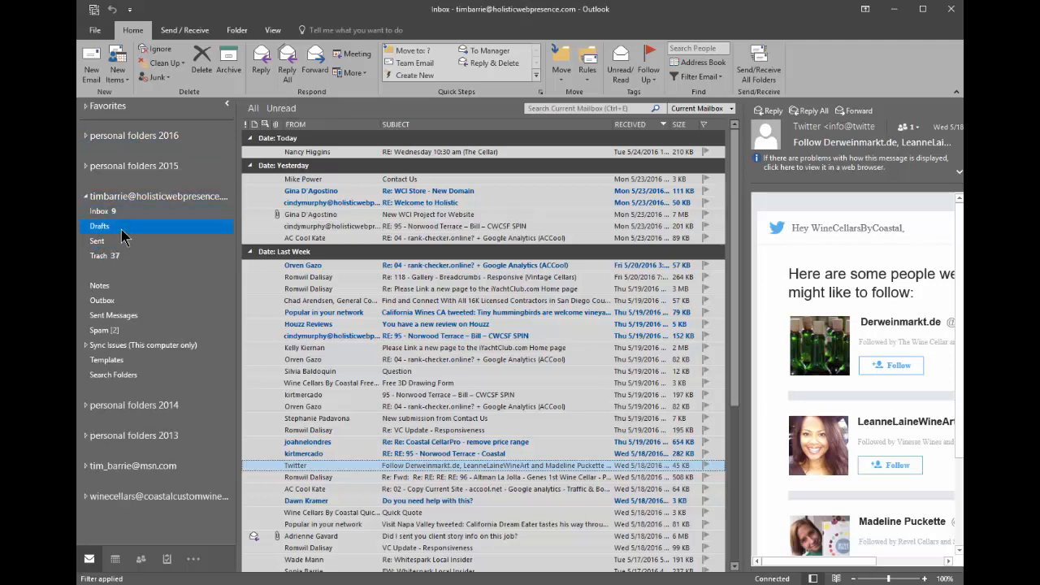
pyautogui.click(86, 136)
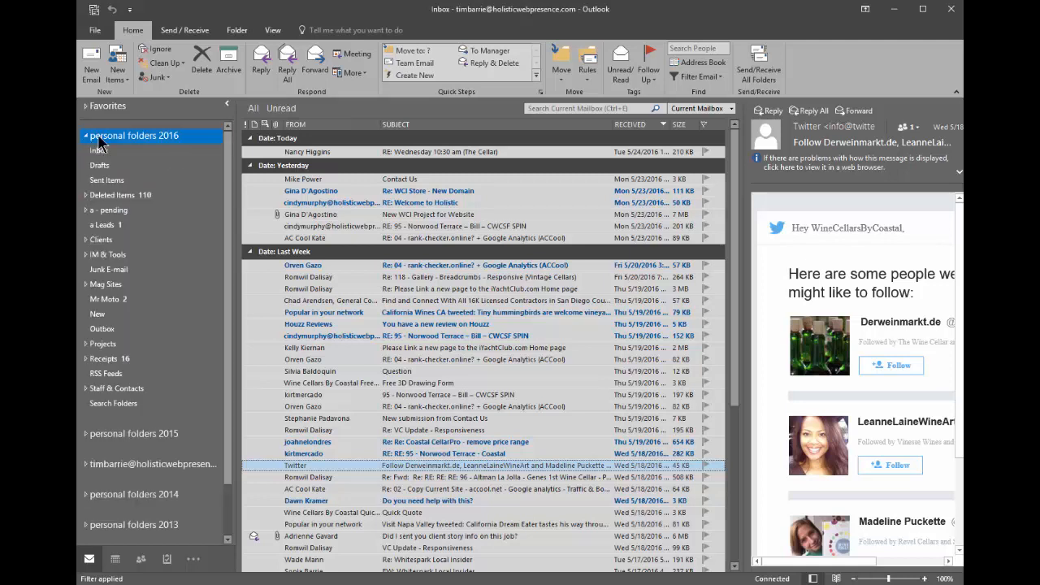
pyautogui.click(98, 151)
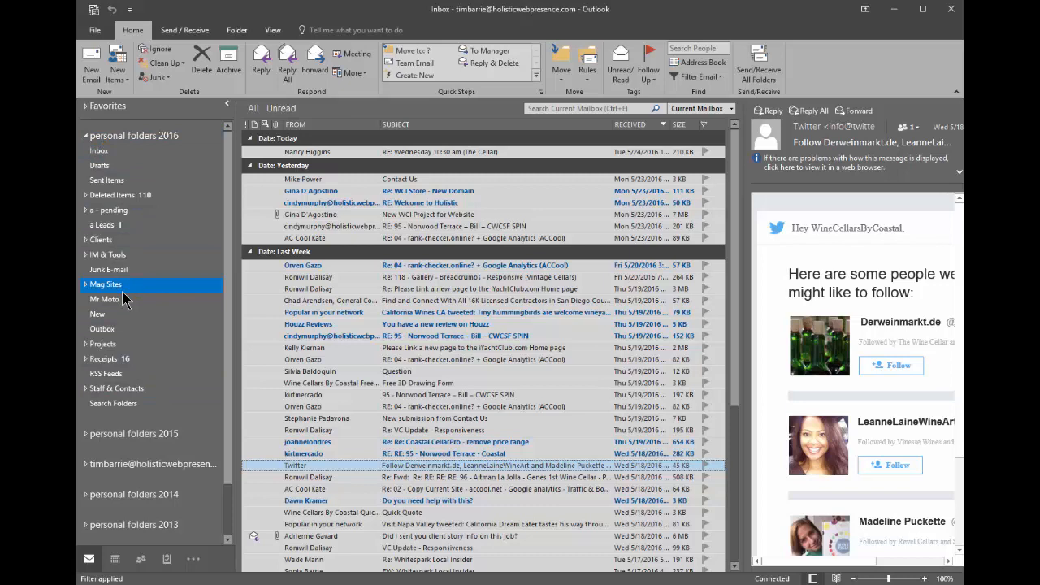
pyautogui.rightClick(134, 135)
pyautogui.write('Test')
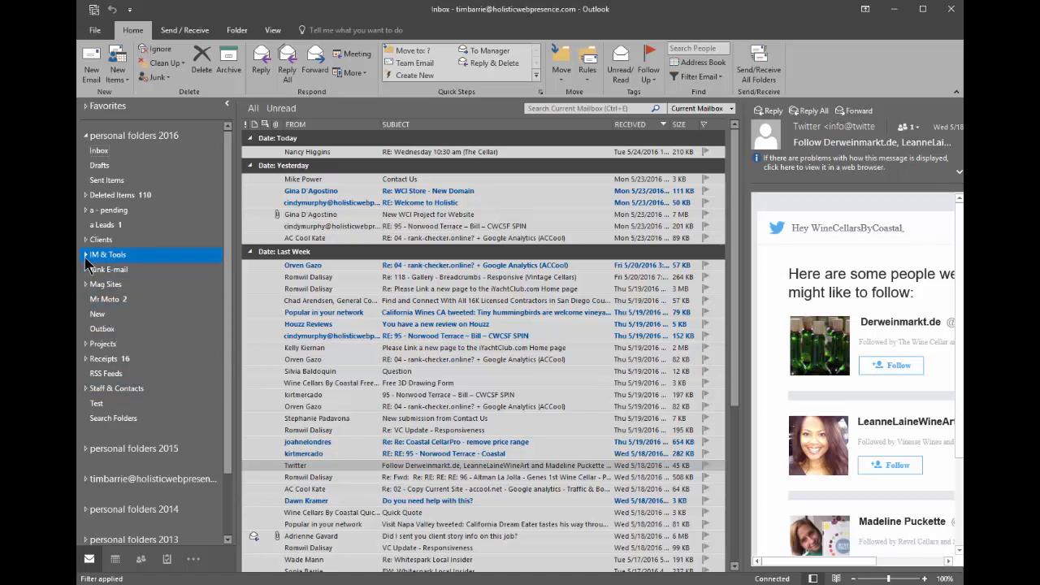
# - Open the Test folder to find the Twitter email, then collapse personal folders 2016
pyautogui.click(86, 254)
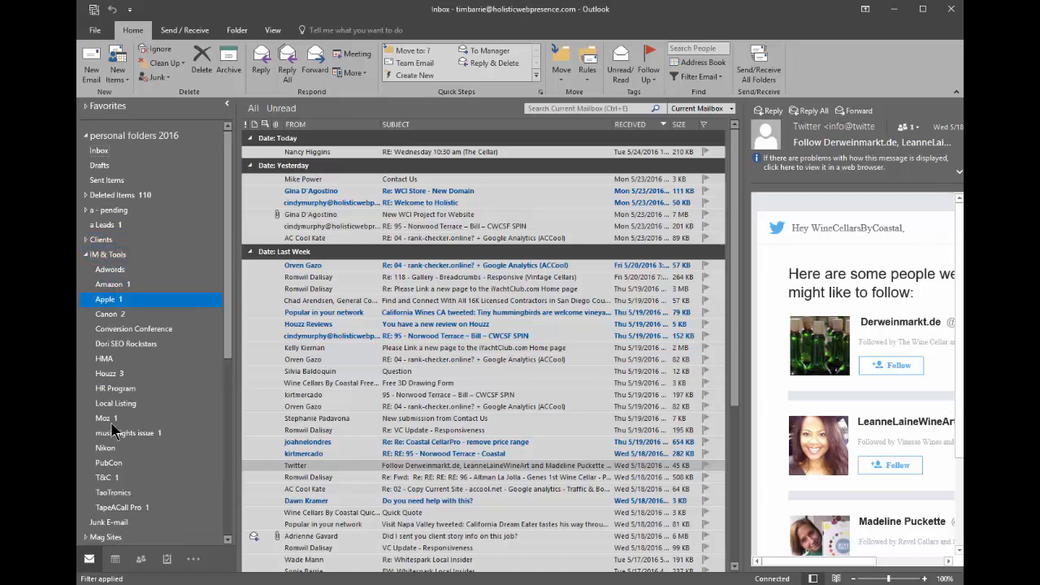
pyautogui.click(108, 254)
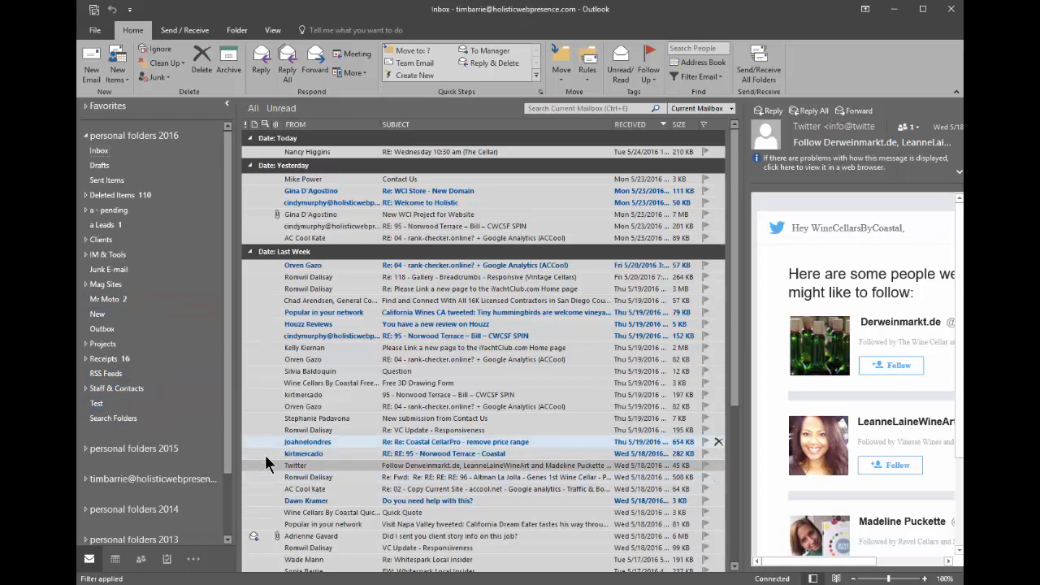
pyautogui.click(96, 403)
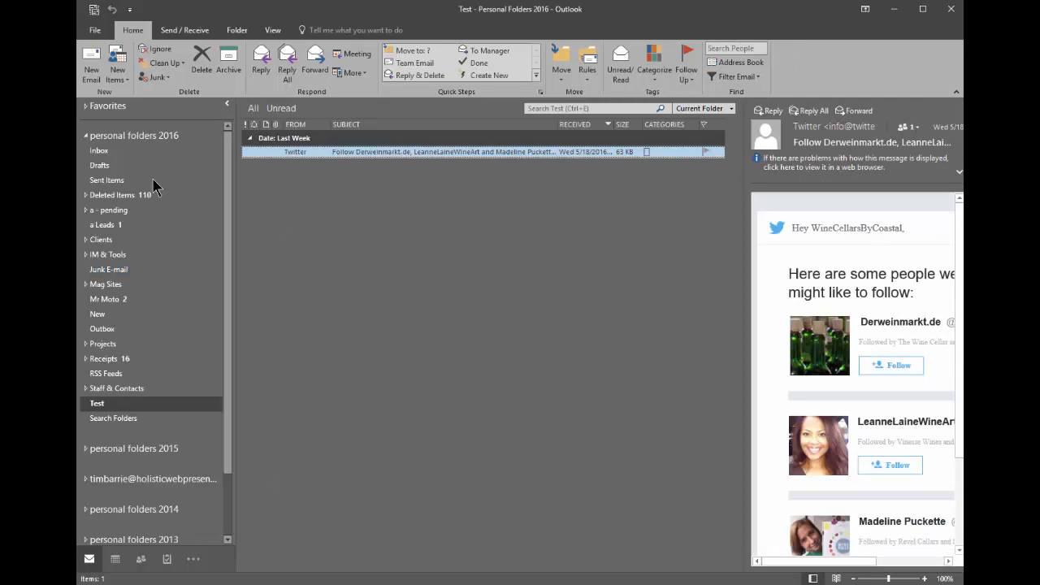
pyautogui.click(85, 136)
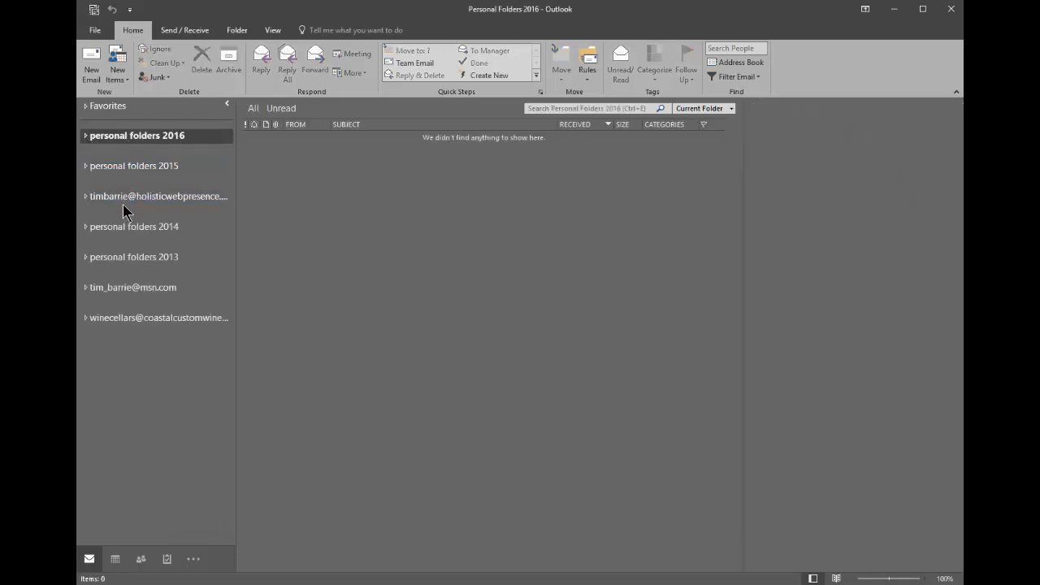
# - Select personal folders 2016 and bring up its context menu to find the file location
pyautogui.click(158, 196)
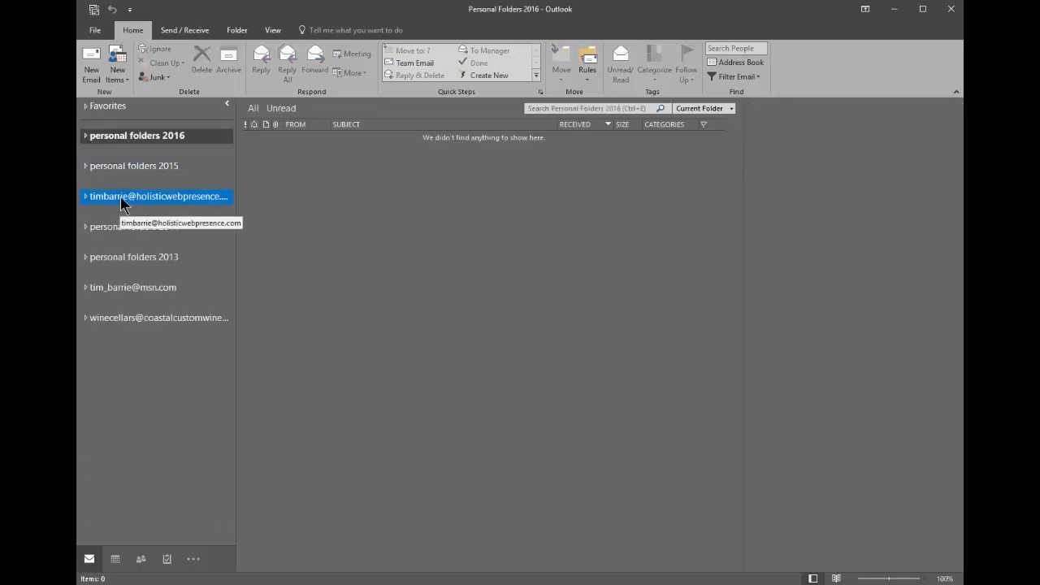
pyautogui.click(134, 166)
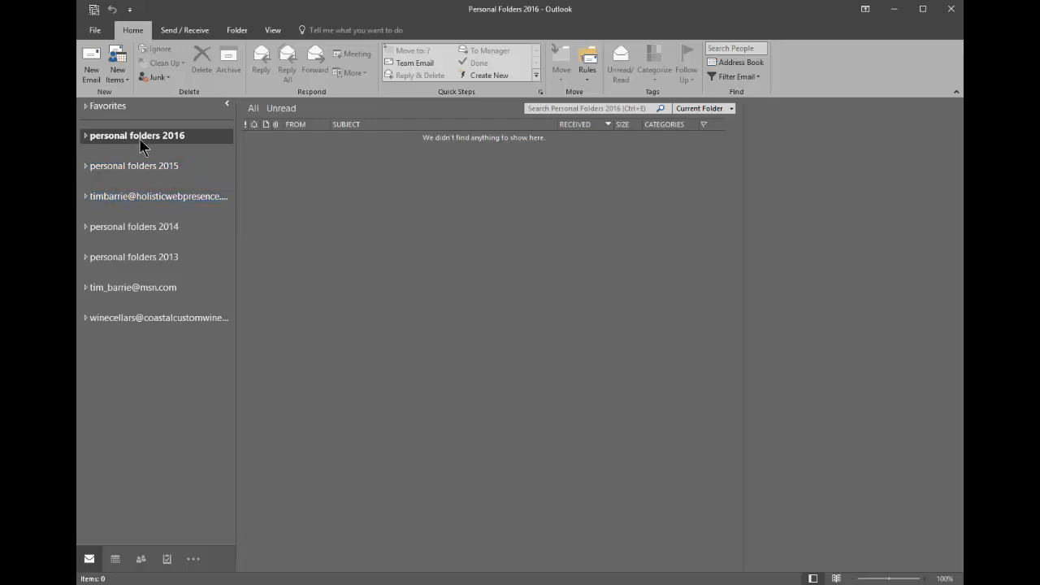
pyautogui.rightClick(137, 136)
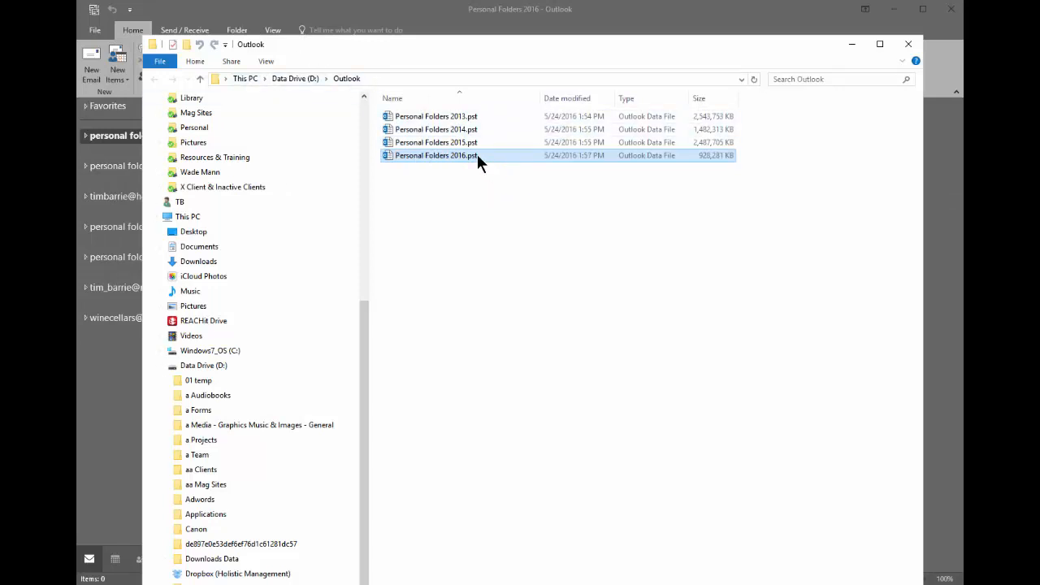
pyautogui.moveTo(477, 157)
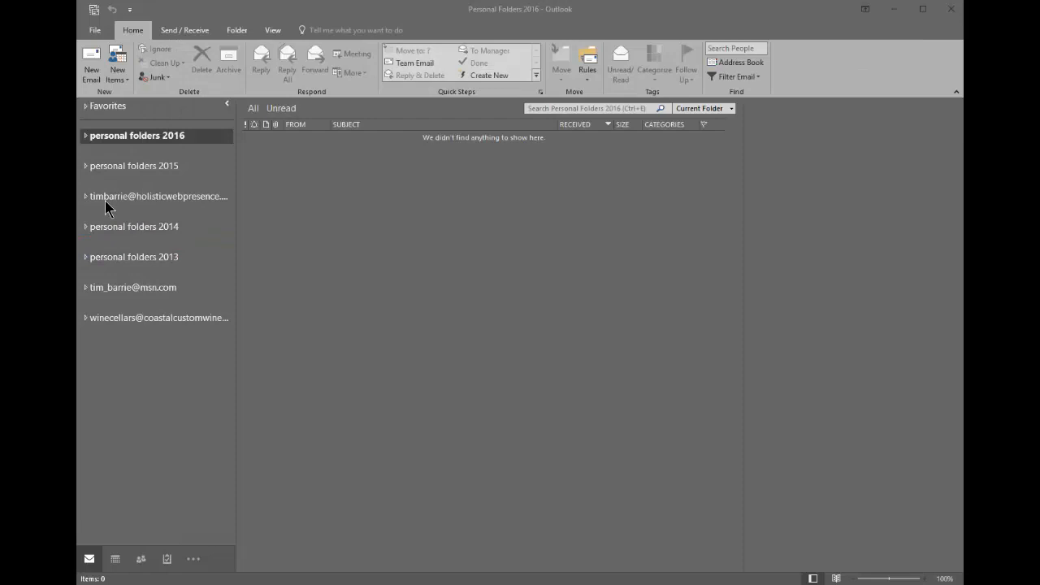
# - Reveal the IMAP account's OST file location from its context menu
pyautogui.rightClick(155, 196)
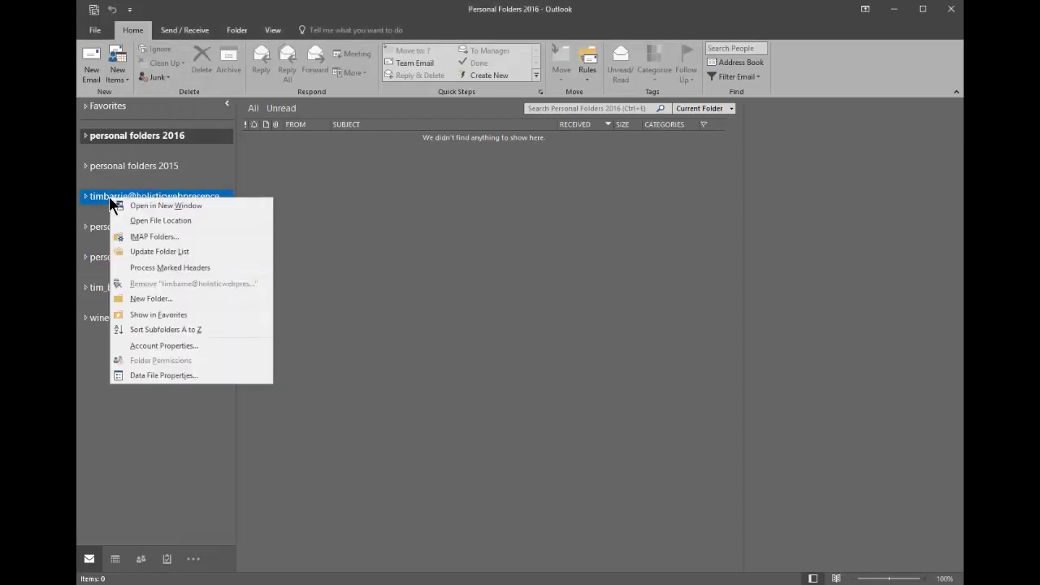
pyautogui.click(161, 220)
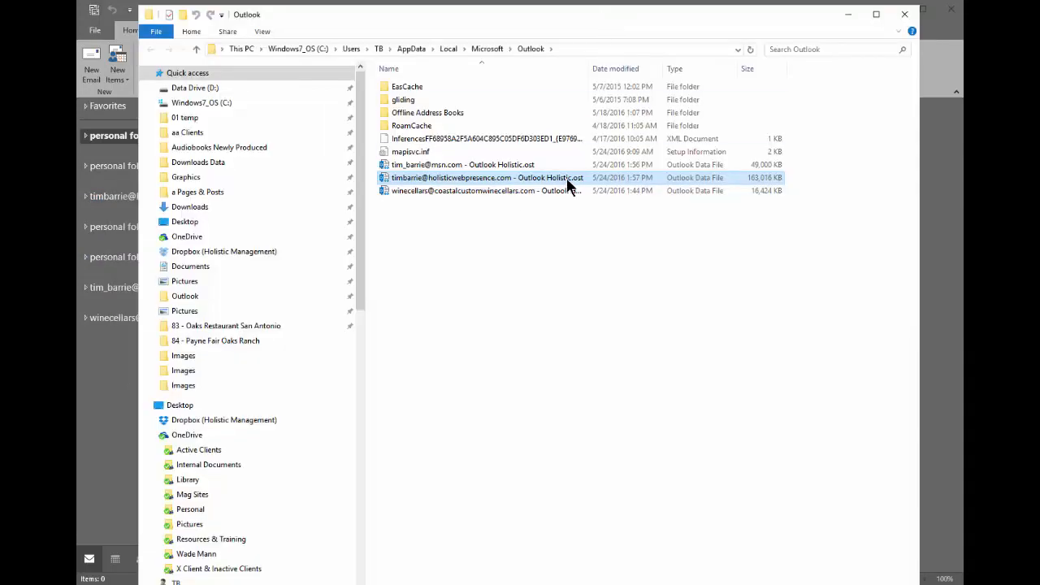
pyautogui.moveTo(569, 178)
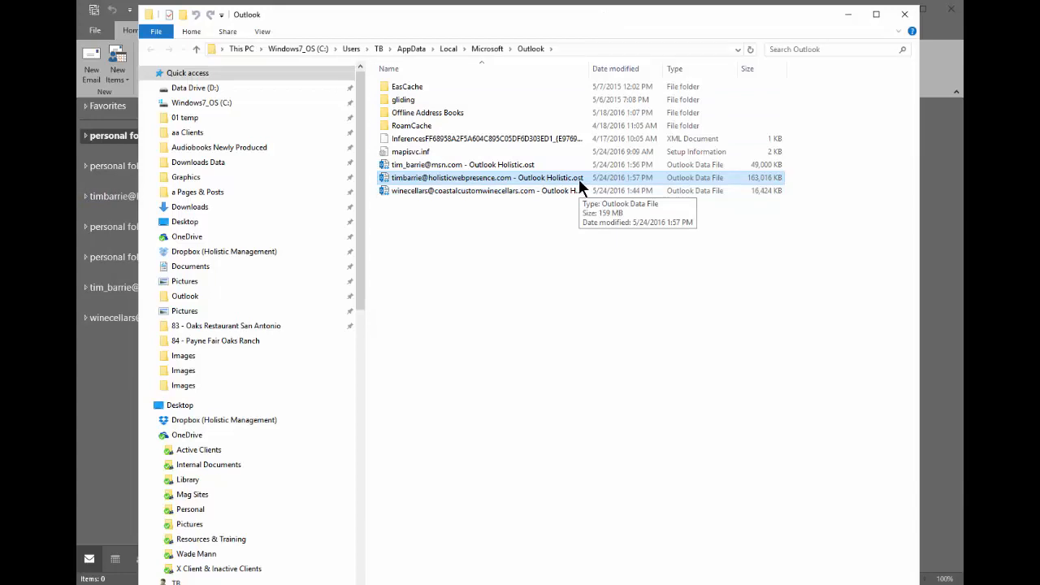
pyautogui.moveTo(434, 183)
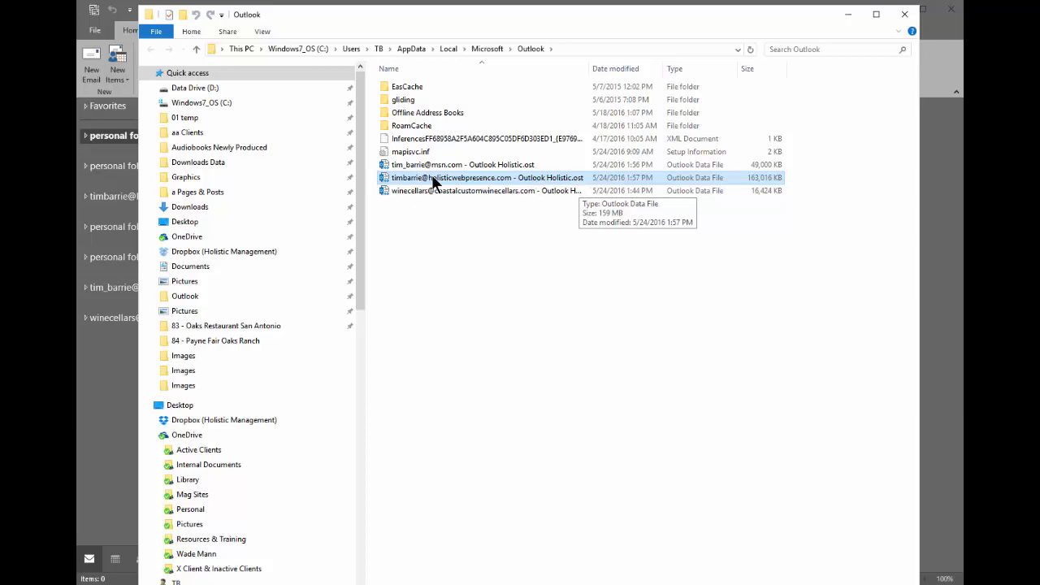
pyautogui.moveTo(577, 185)
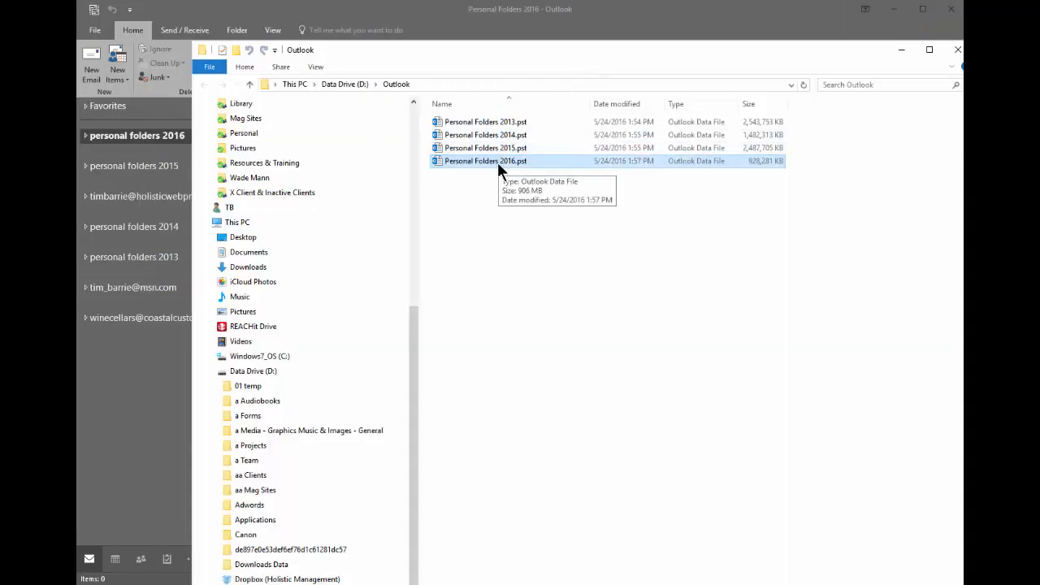
pyautogui.moveTo(684, 173)
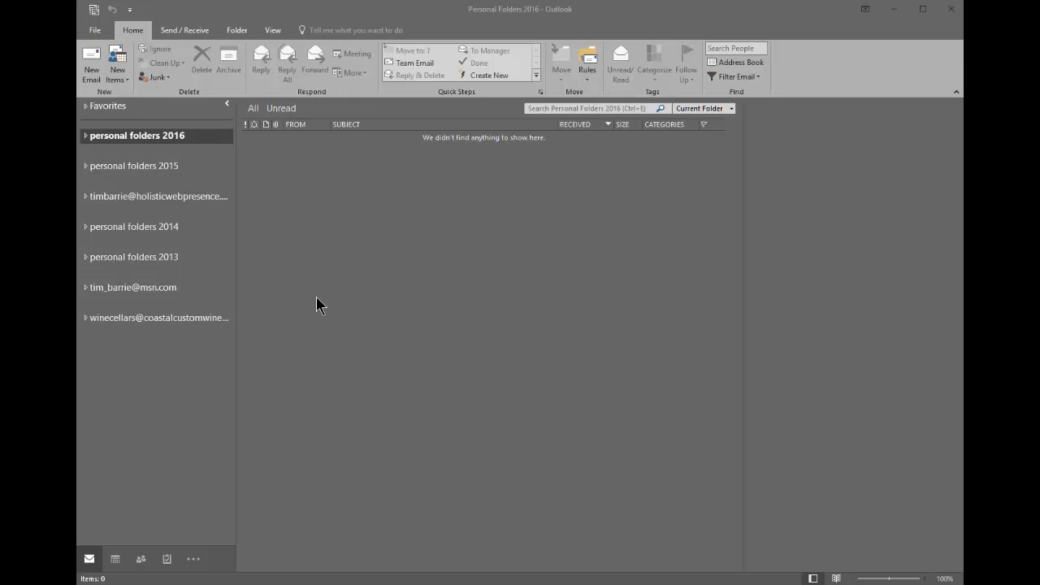
# - Expand the holisticwebpresence account to list Inbox (9), Drafts, Sent, Trash and Spam
pyautogui.click(156, 196)
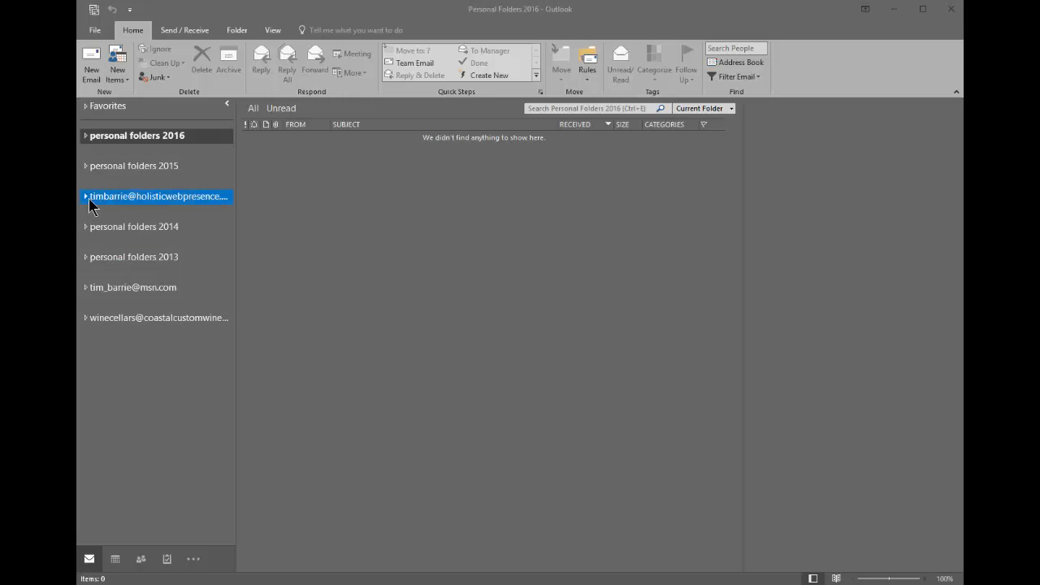
pyautogui.click(137, 135)
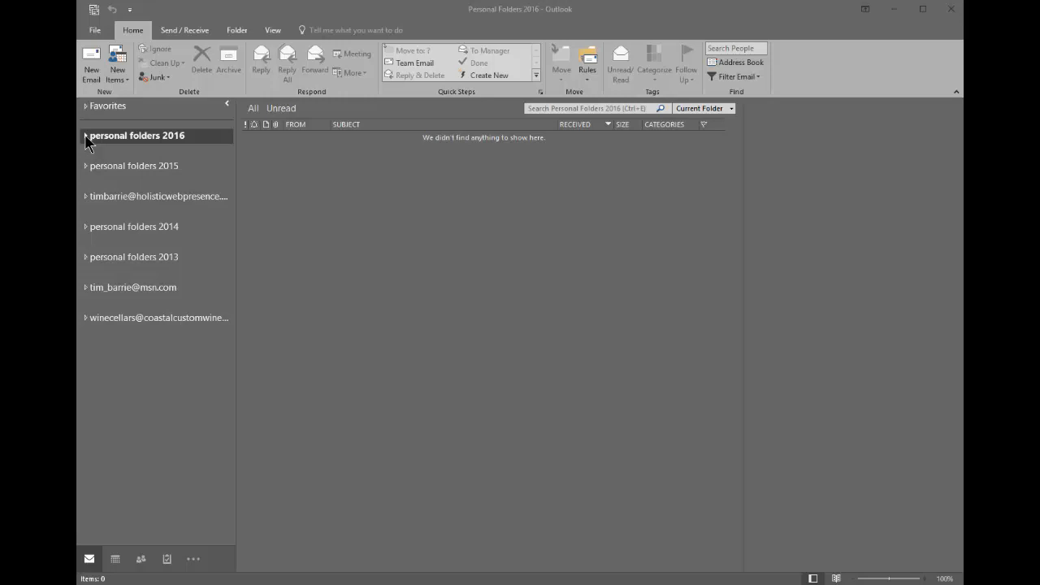
pyautogui.click(154, 195)
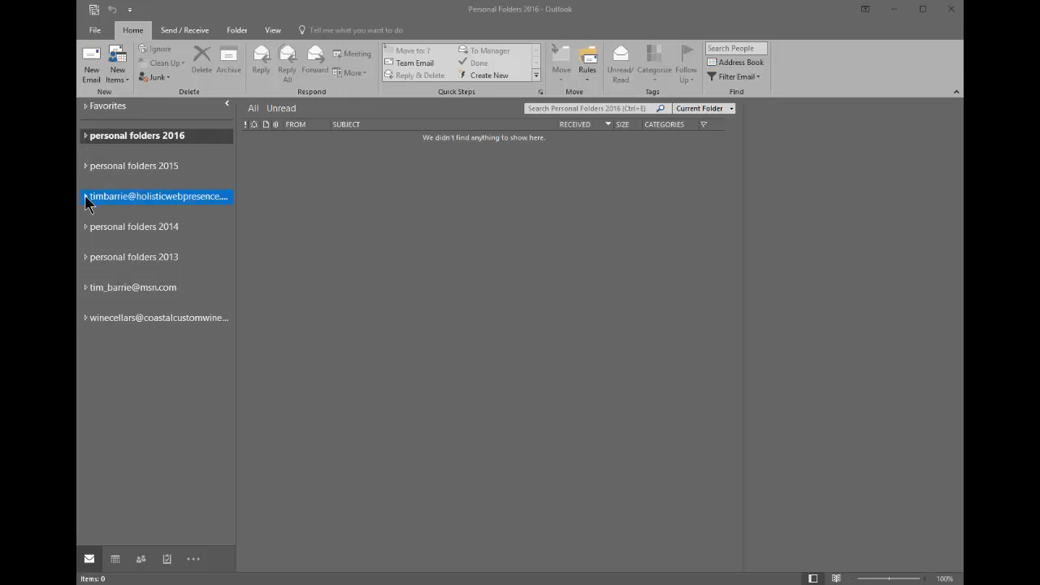
pyautogui.click(86, 197)
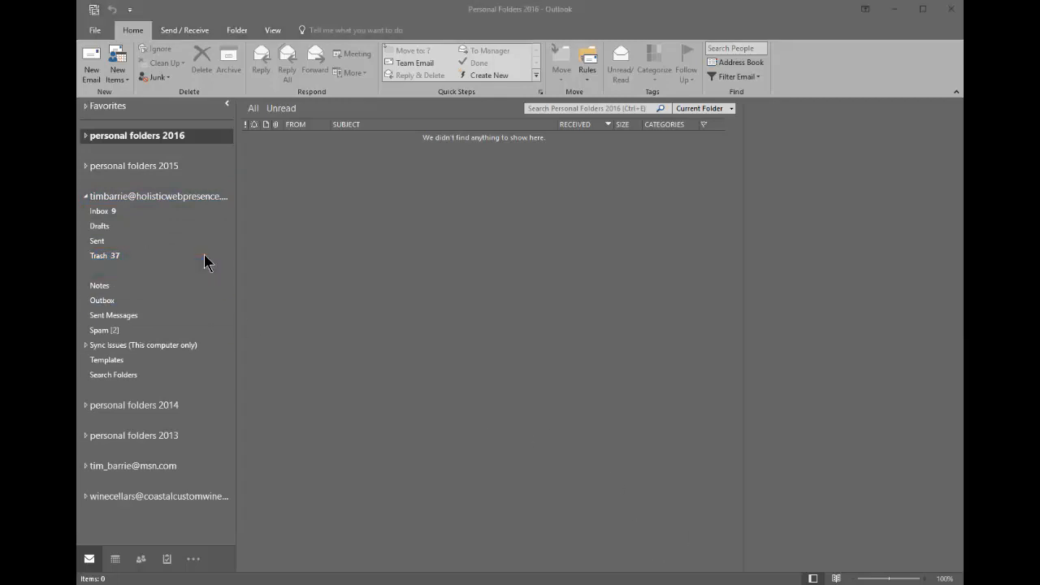
pyautogui.click(104, 255)
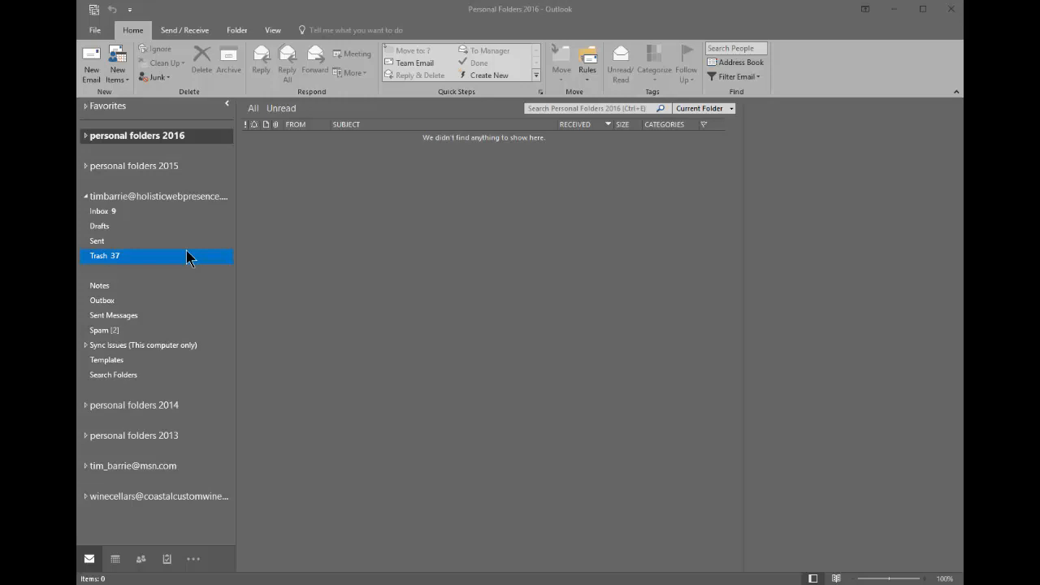
pyautogui.moveTo(171, 294)
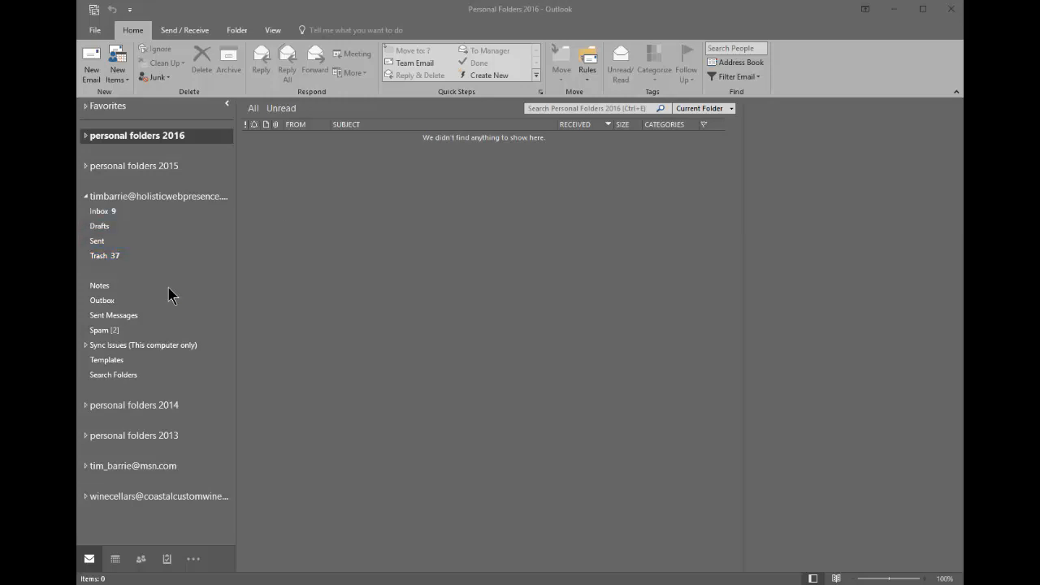
pyautogui.moveTo(452, 214)
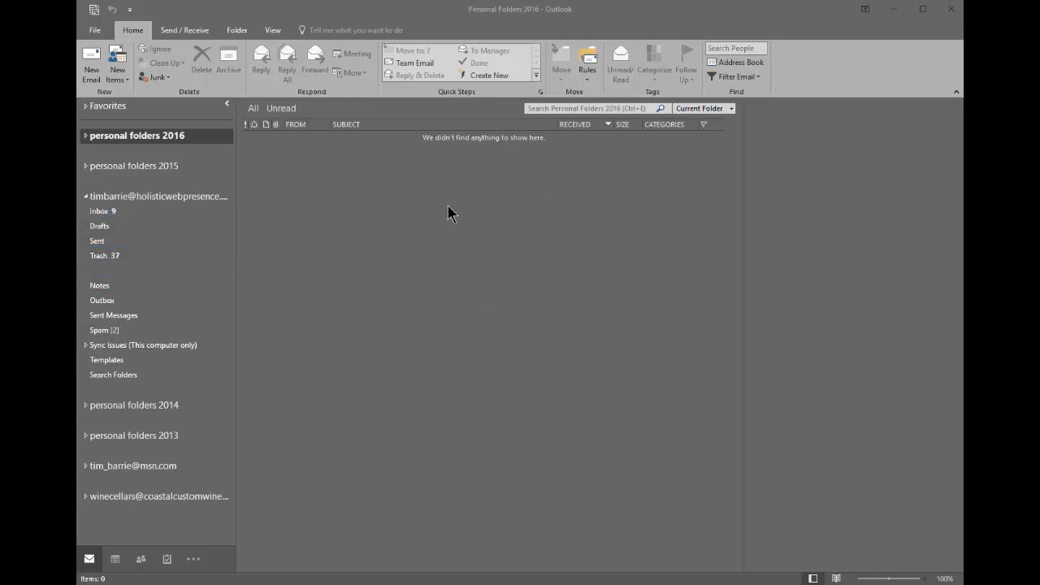
pyautogui.moveTo(419, 259)
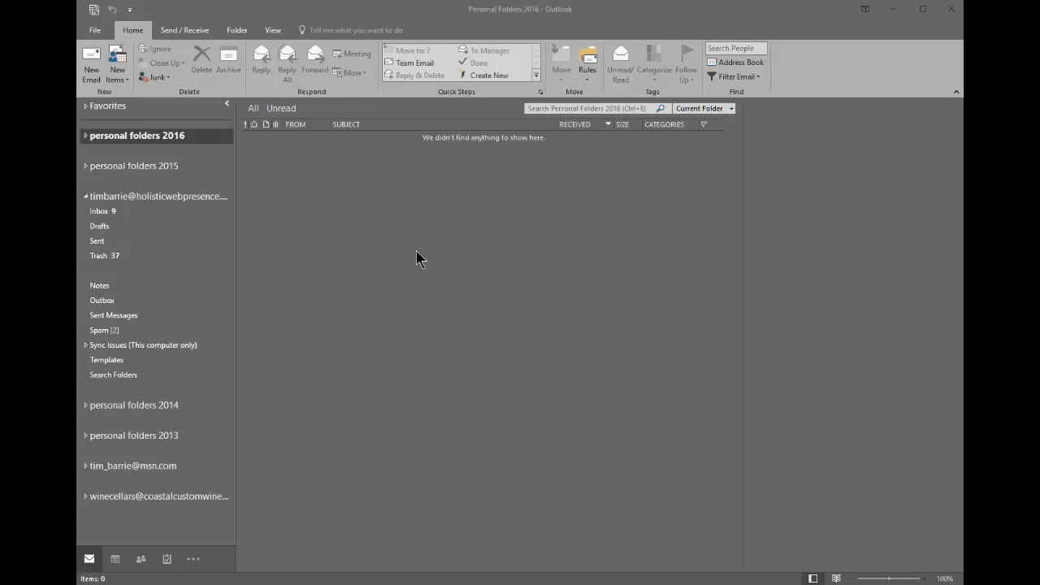
pyautogui.moveTo(411, 235)
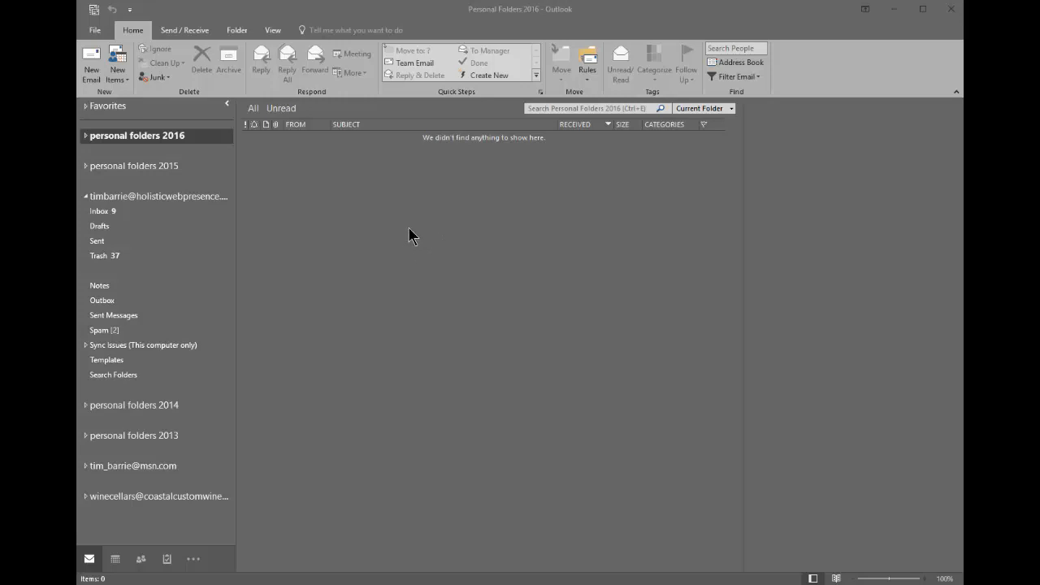
pyautogui.click(134, 166)
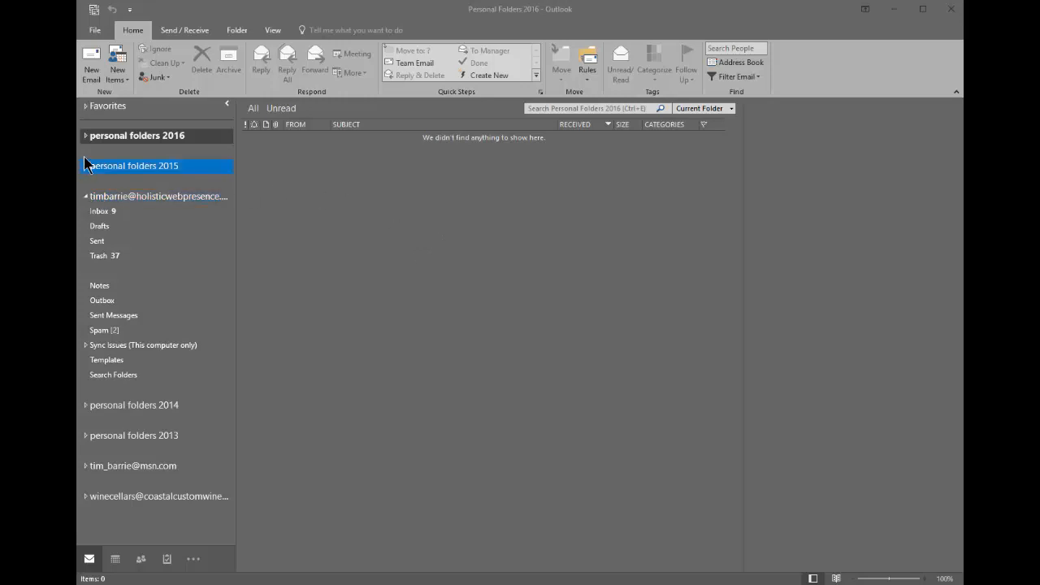
# - Expand personal folders 2016, open the holisticwebpresence Inbox and select a block of emails
pyautogui.click(86, 136)
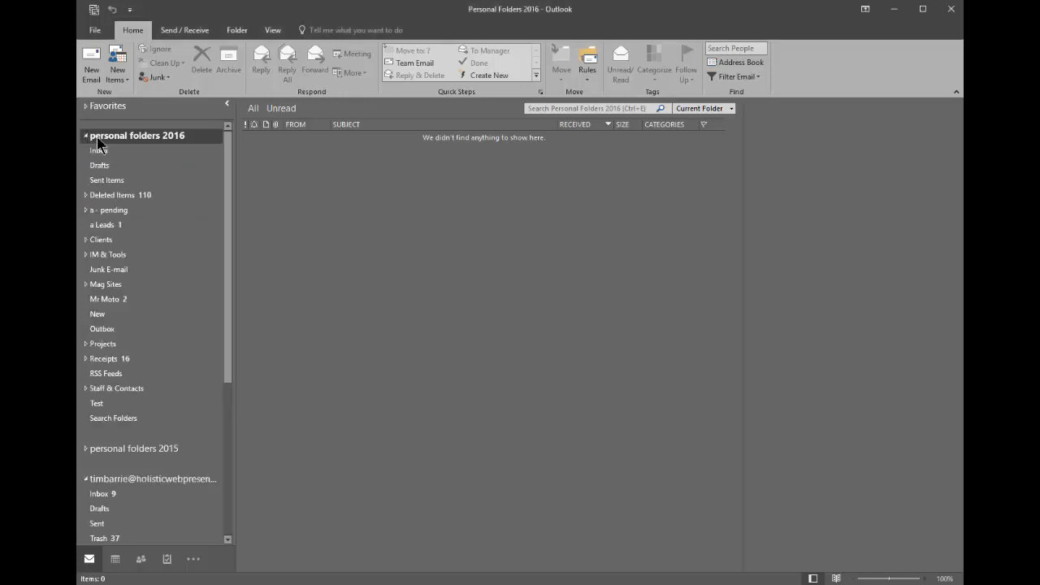
pyautogui.click(99, 493)
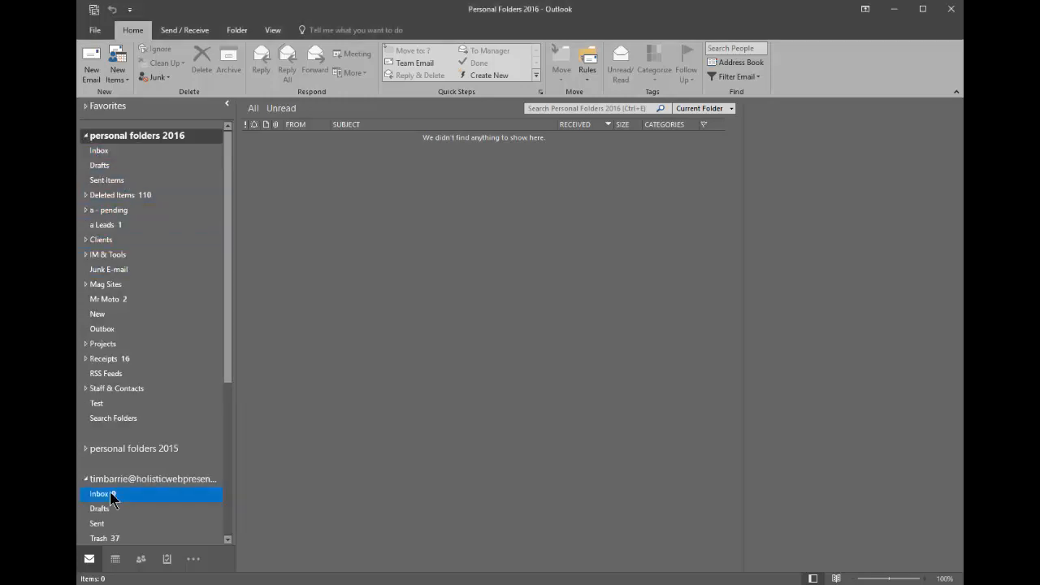
pyautogui.click(99, 493)
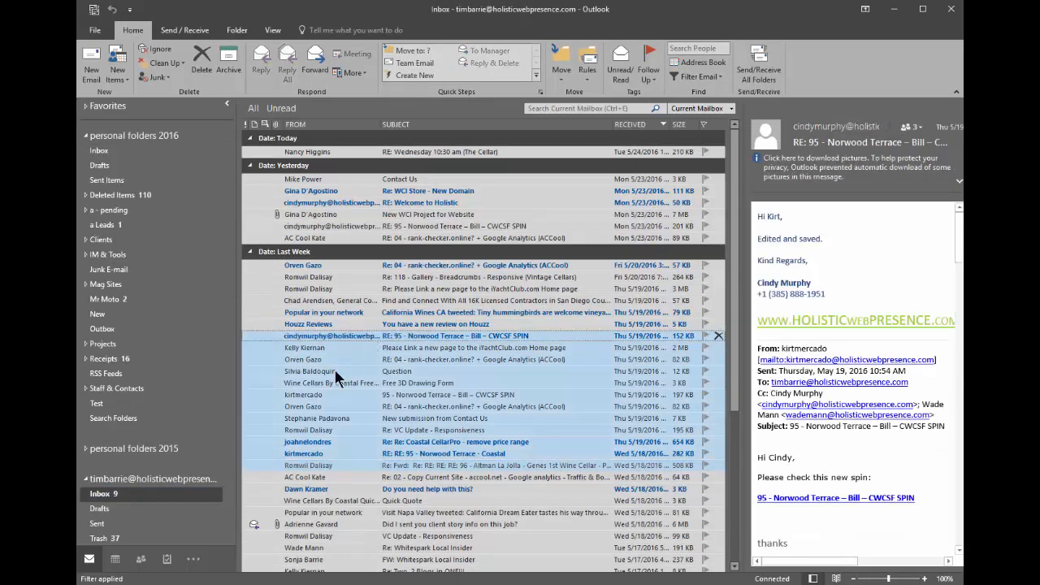
pyautogui.click(98, 315)
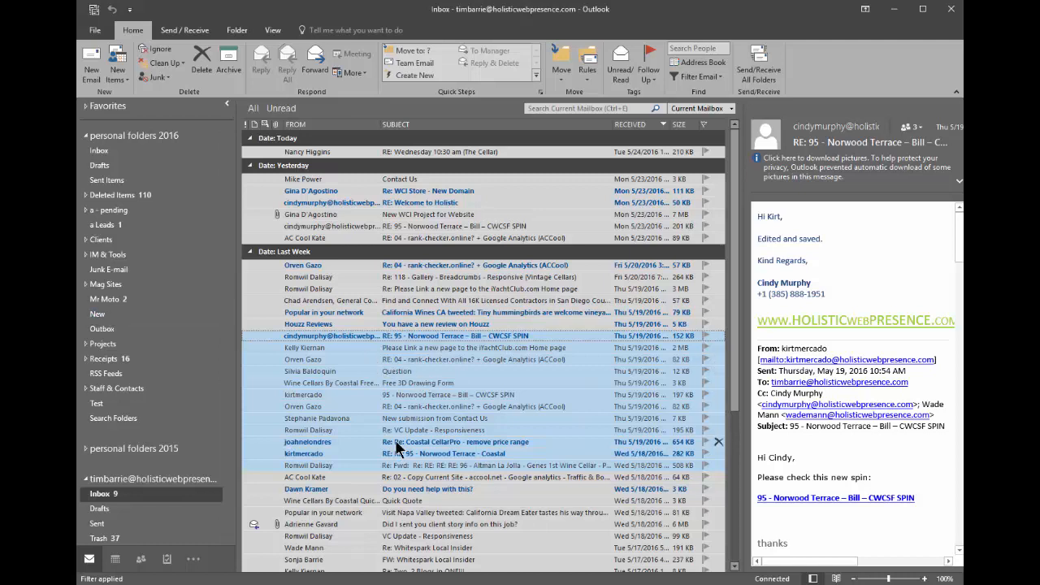
pyautogui.moveTo(641, 359)
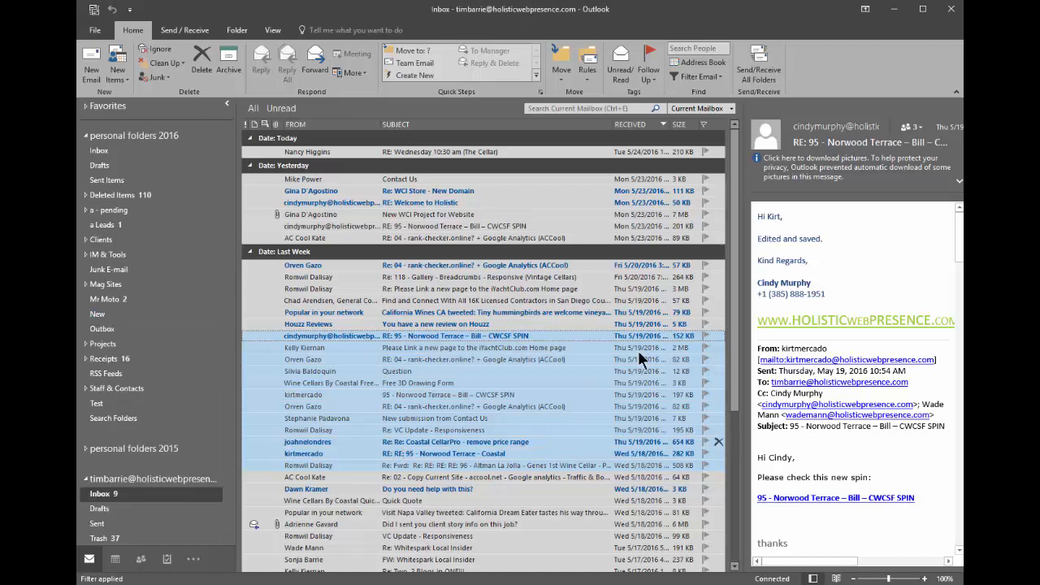